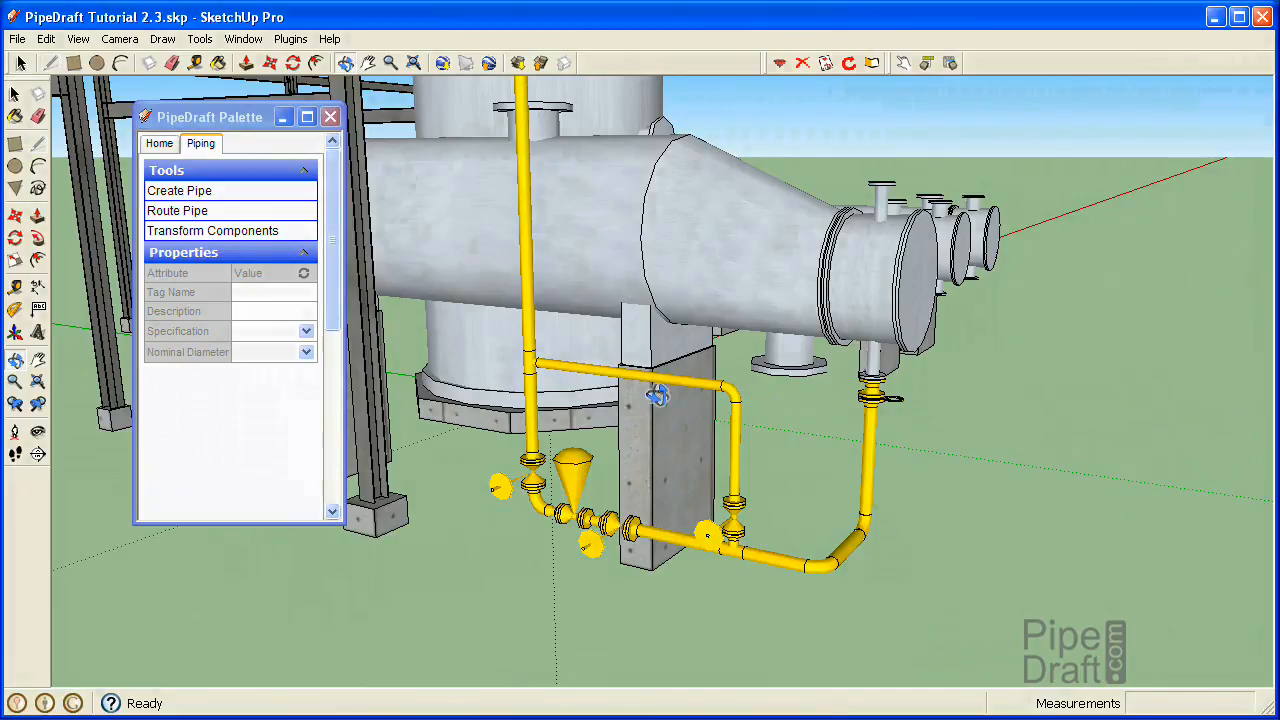
Orbit around the valve station to view the pipe loop from several sides
click(390, 62)
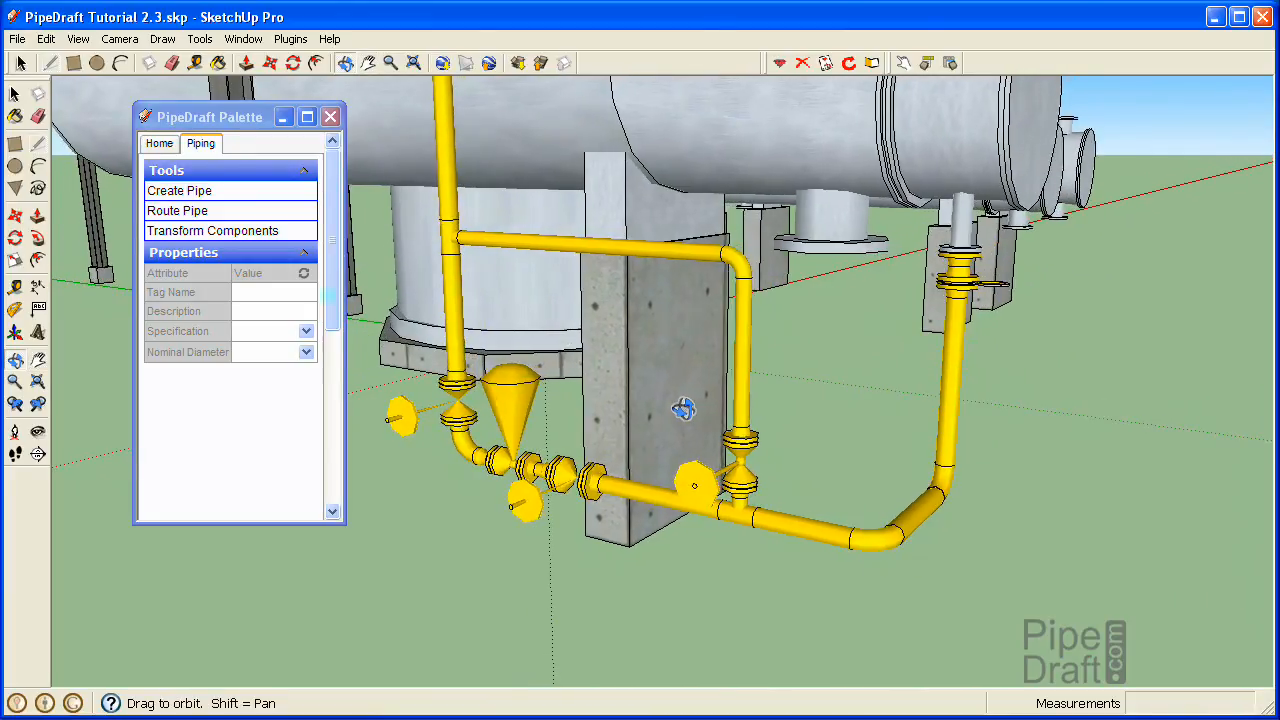
drag(680, 410, 640, 408)
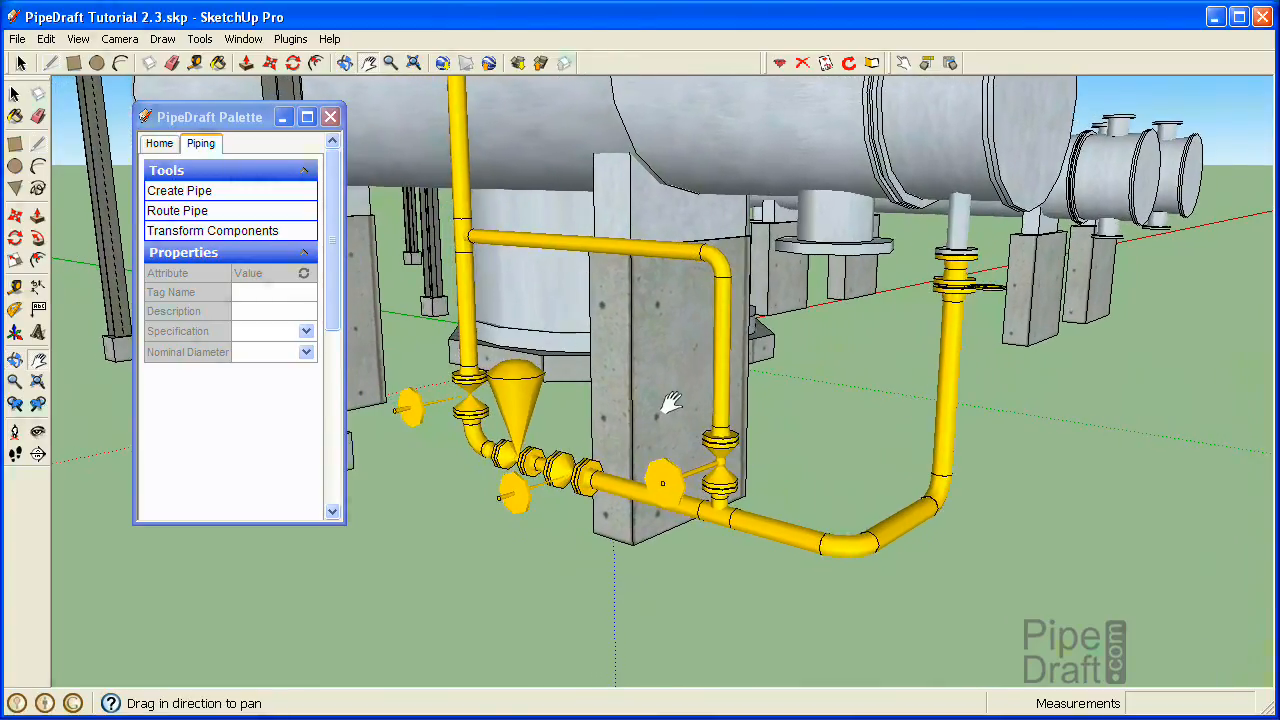
drag(670, 400, 704, 414)
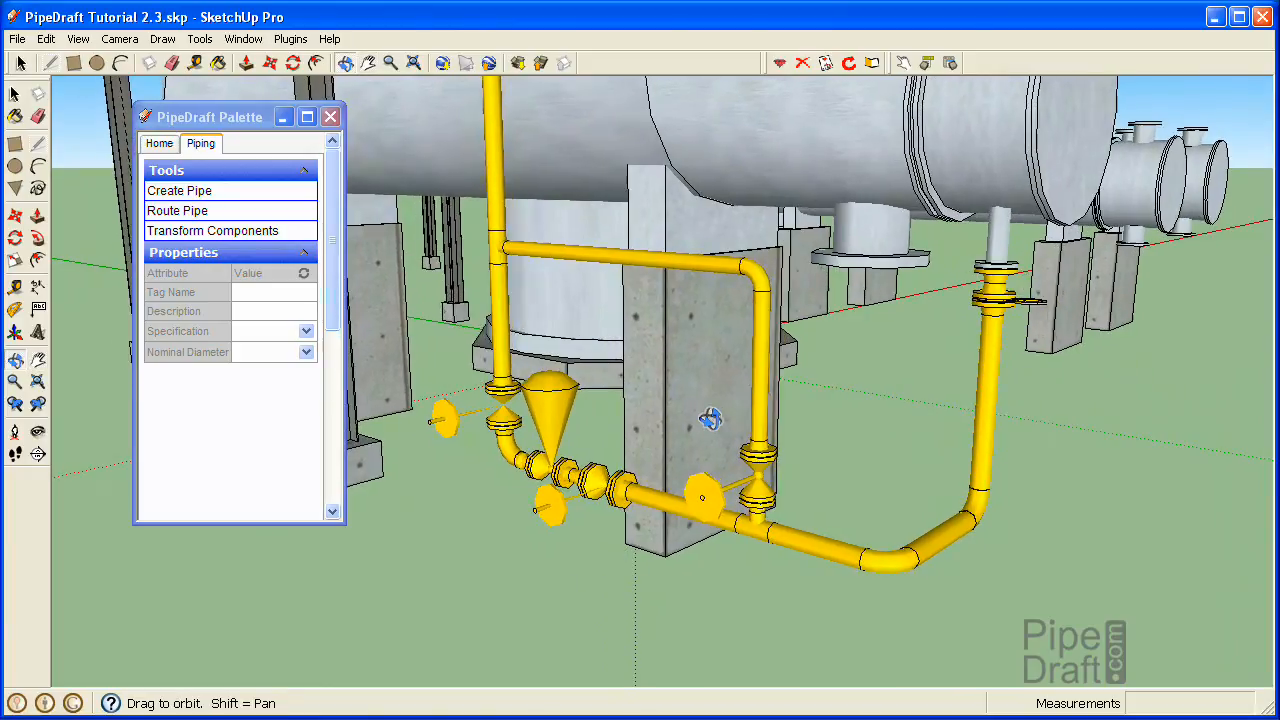
drag(710, 418, 644, 402)
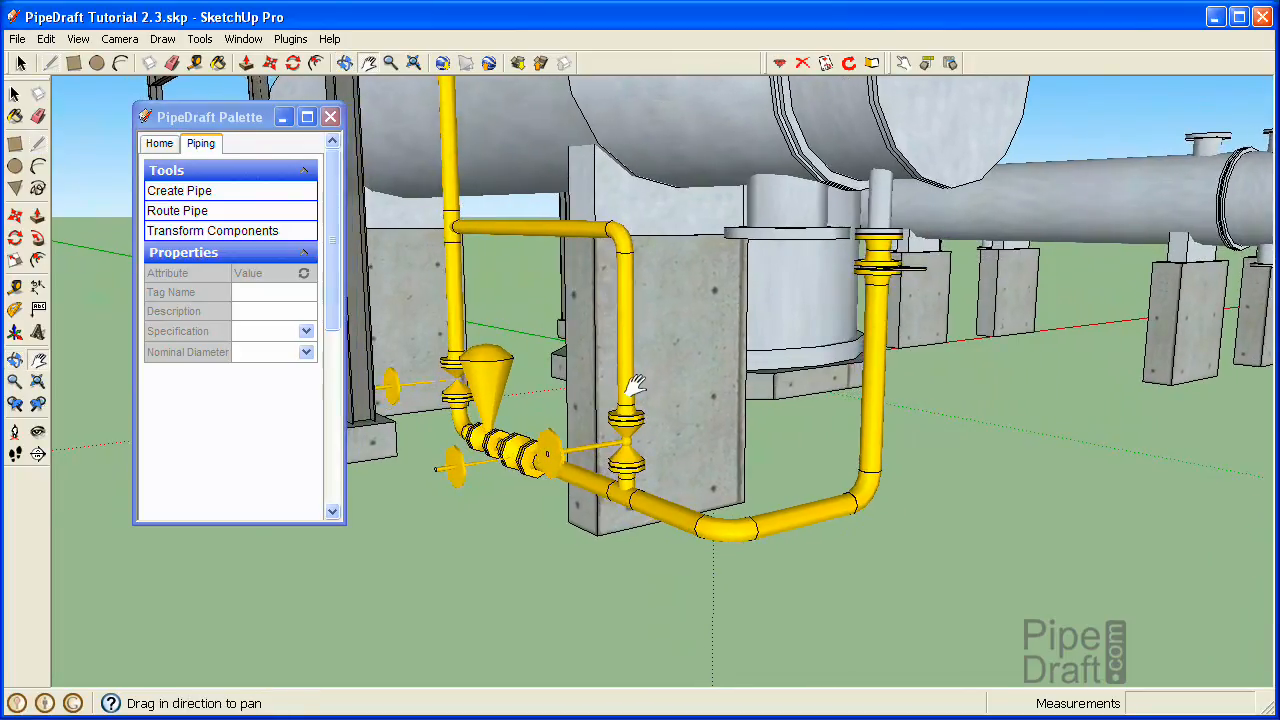
drag(630, 390, 720, 400)
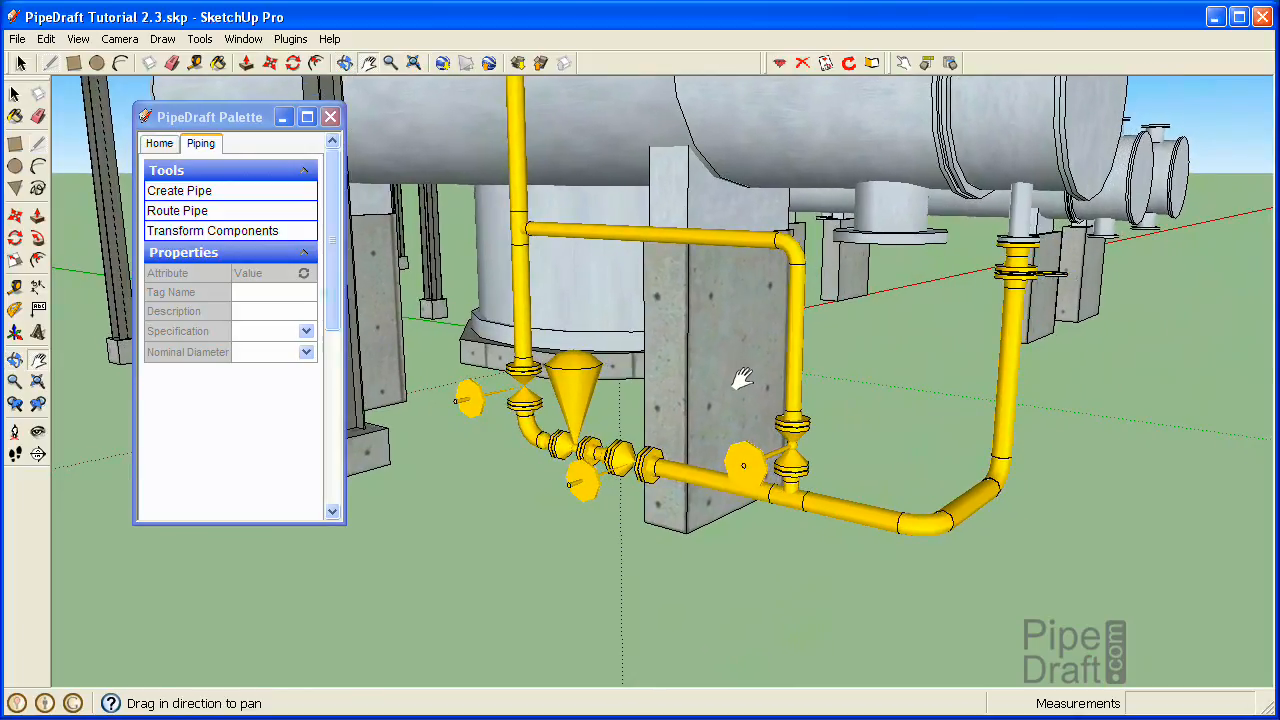
drag(740, 378, 720, 390)
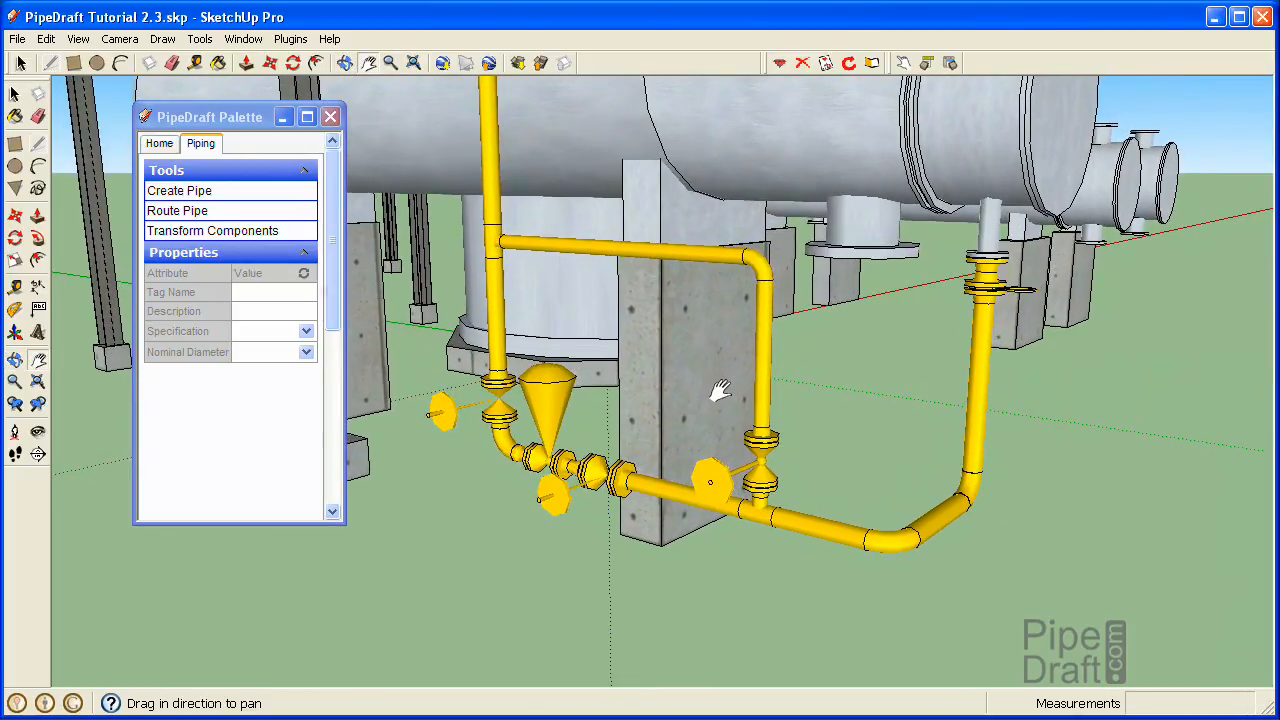
click(392, 62)
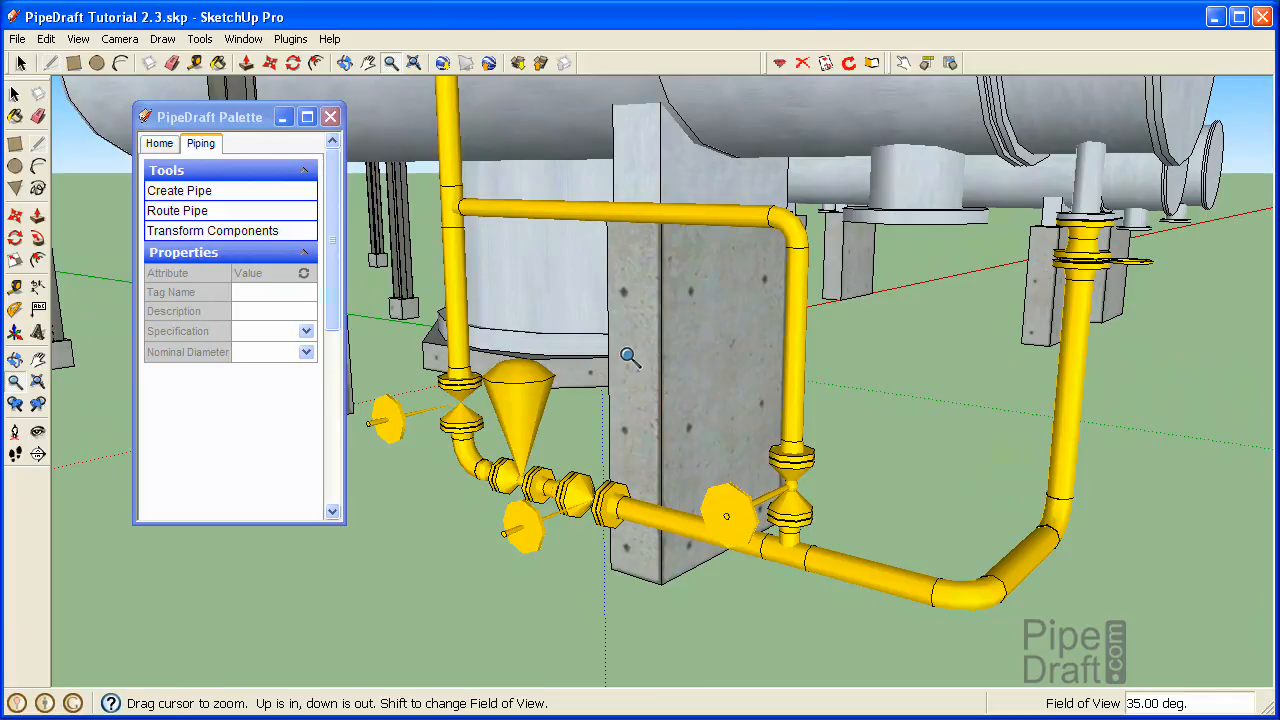
mouse_move(578, 388)
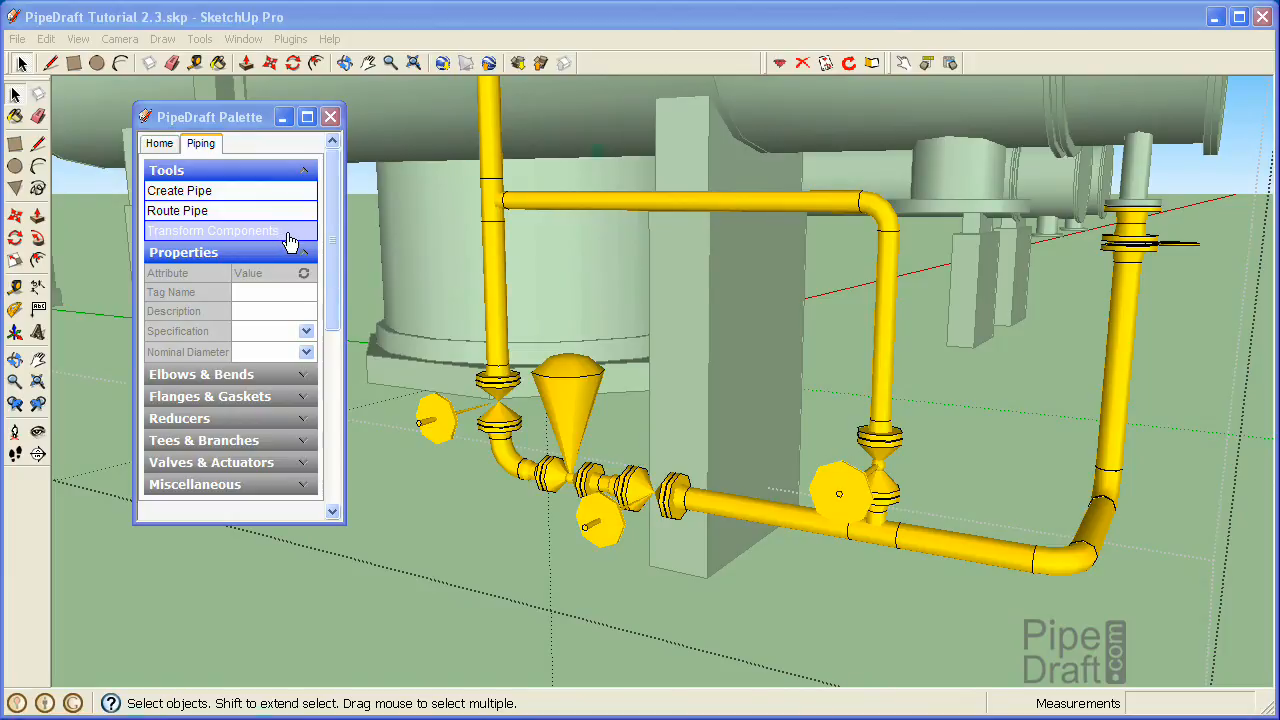
mouse_move(290, 240)
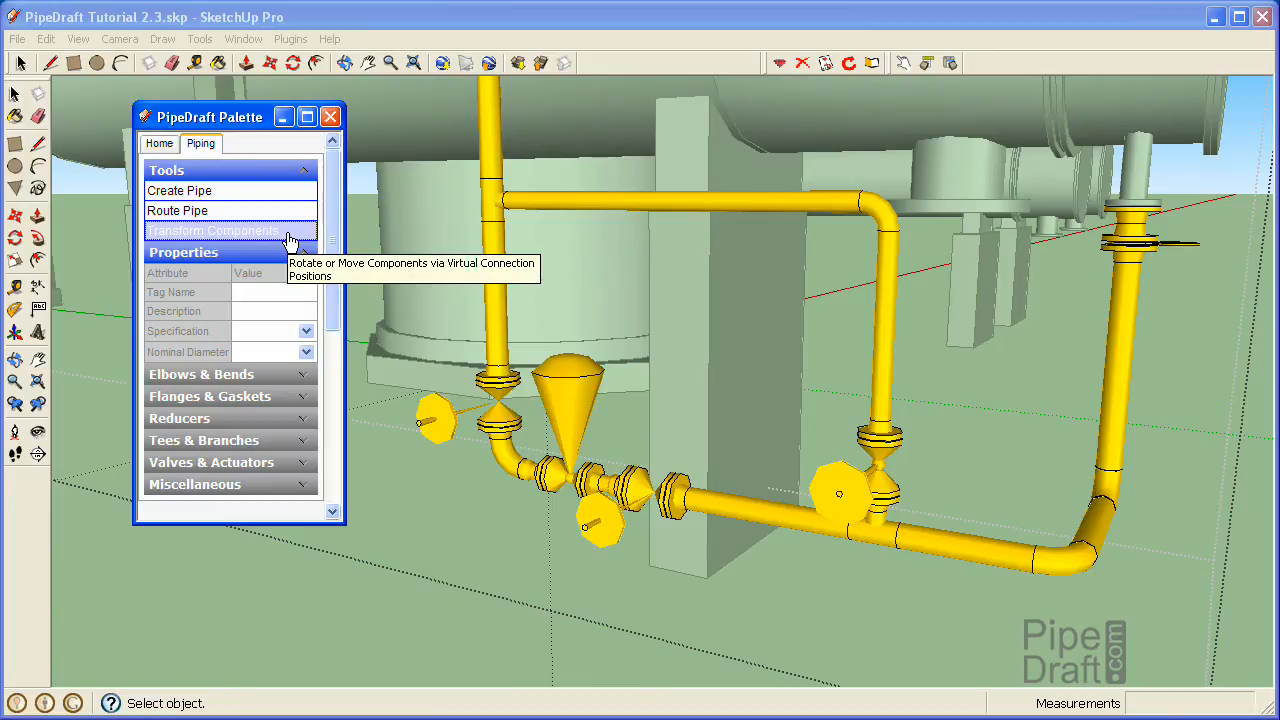
mouse_move(462, 390)
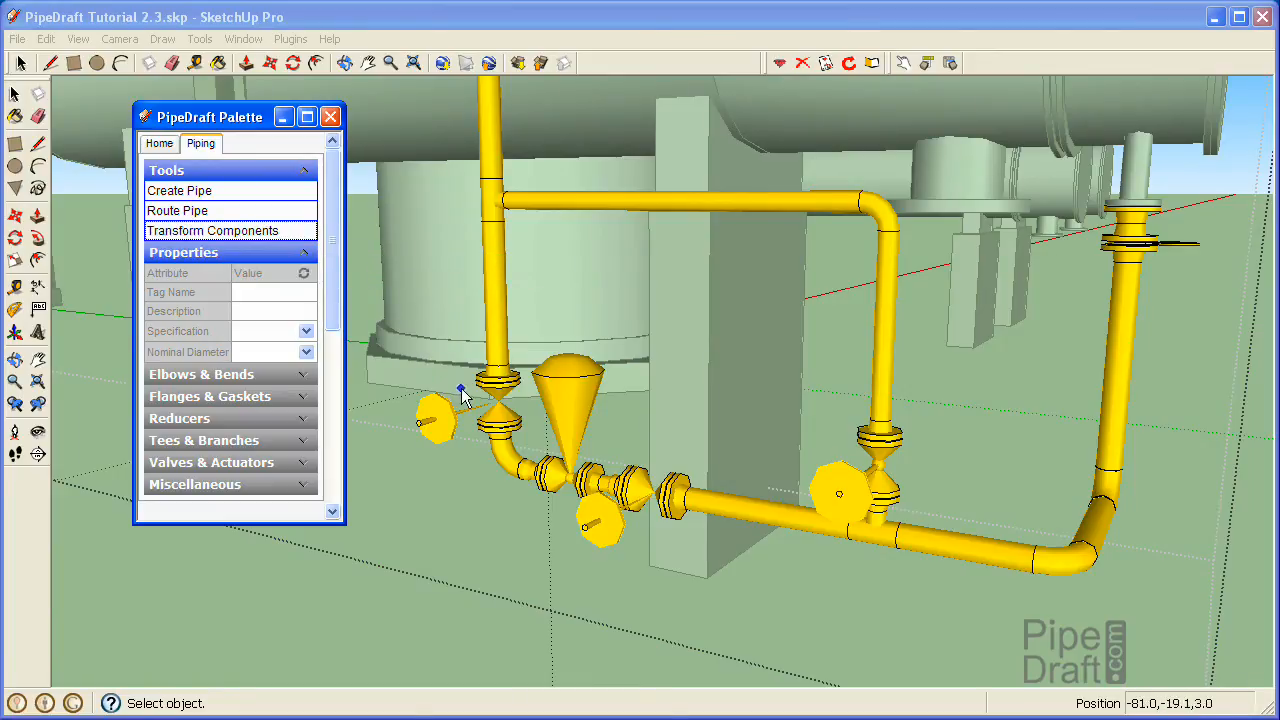
mouse_move(500, 424)
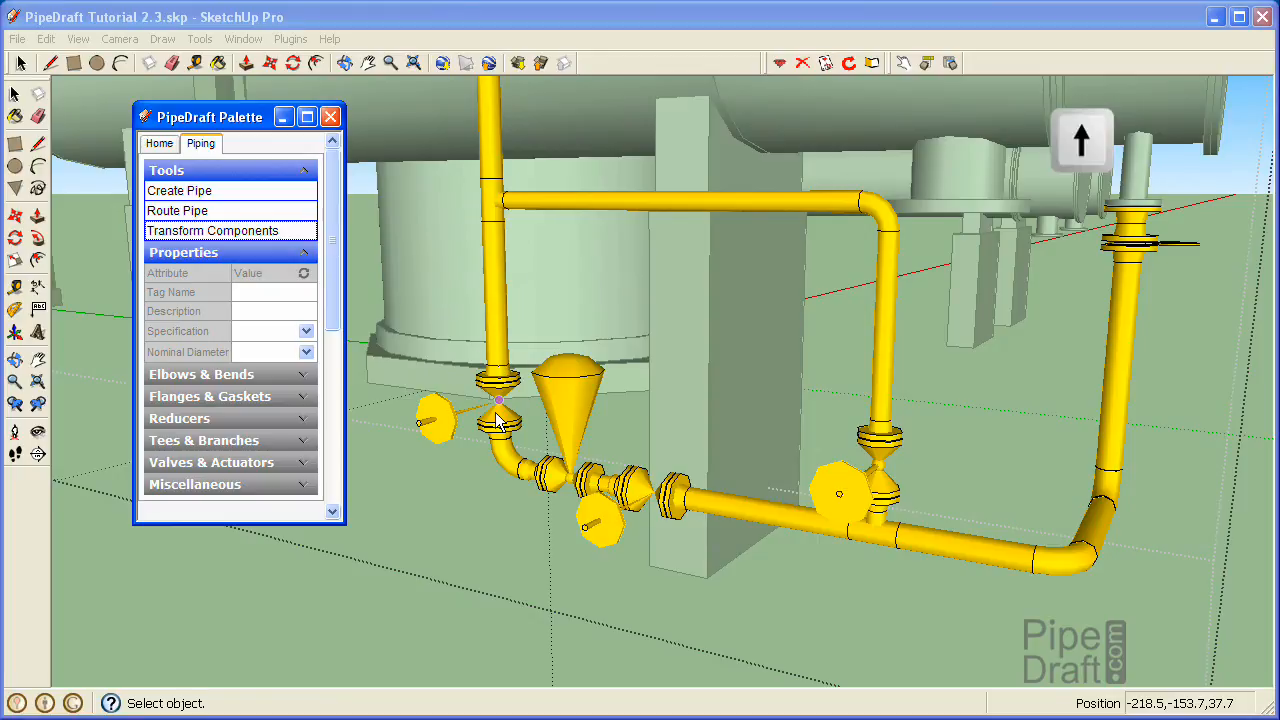
Rotate the left and middle valves a quarter turn so their handwheels face new directions, then pick the right valve
click(500, 410)
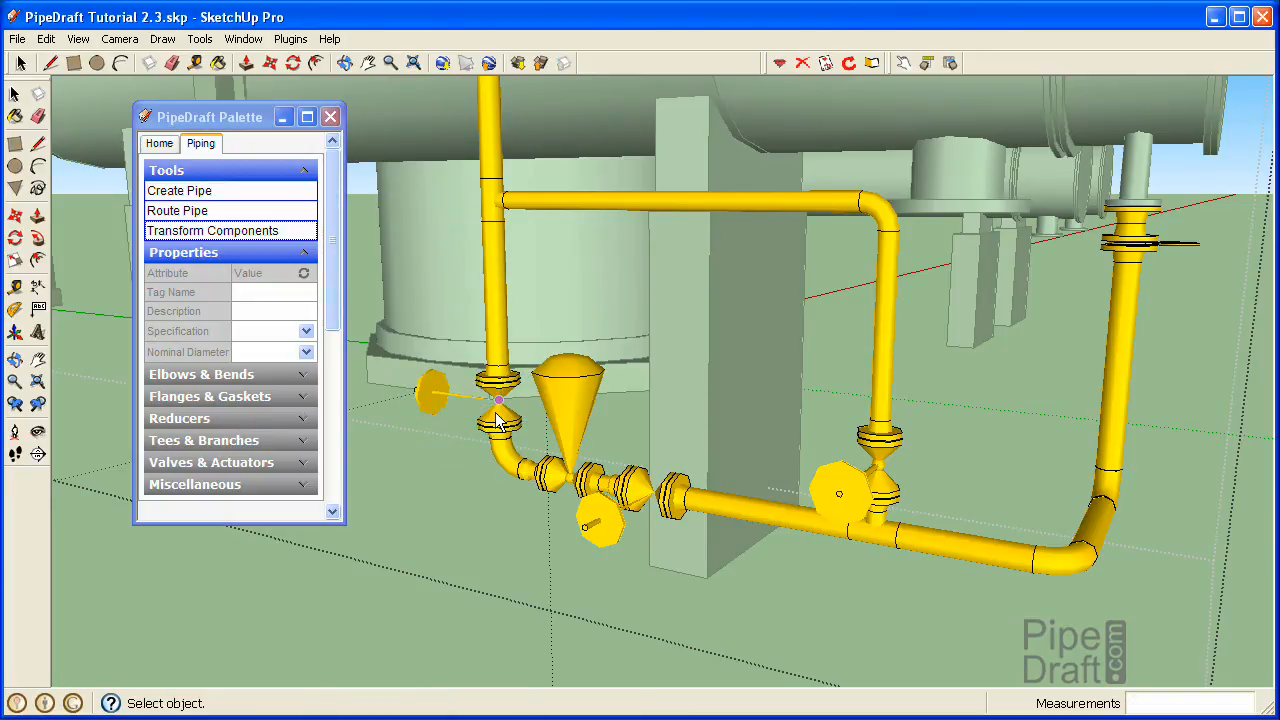
key(Escape)
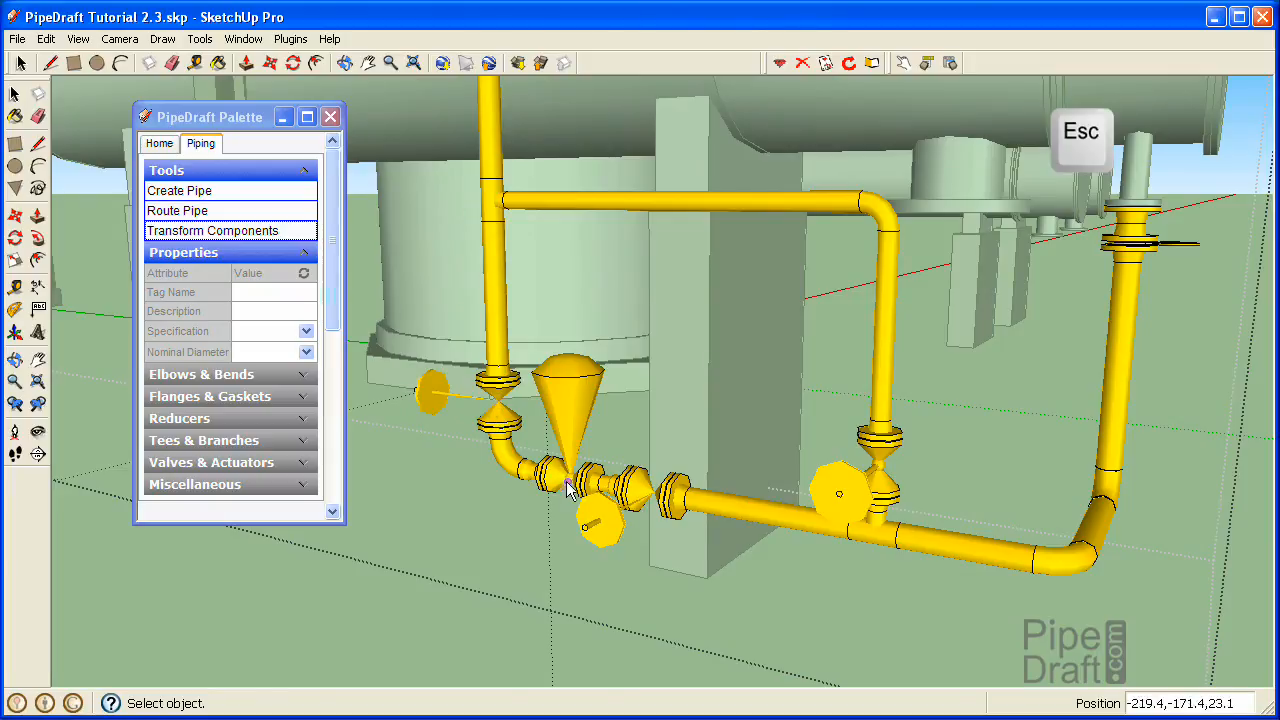
mouse_move(604, 530)
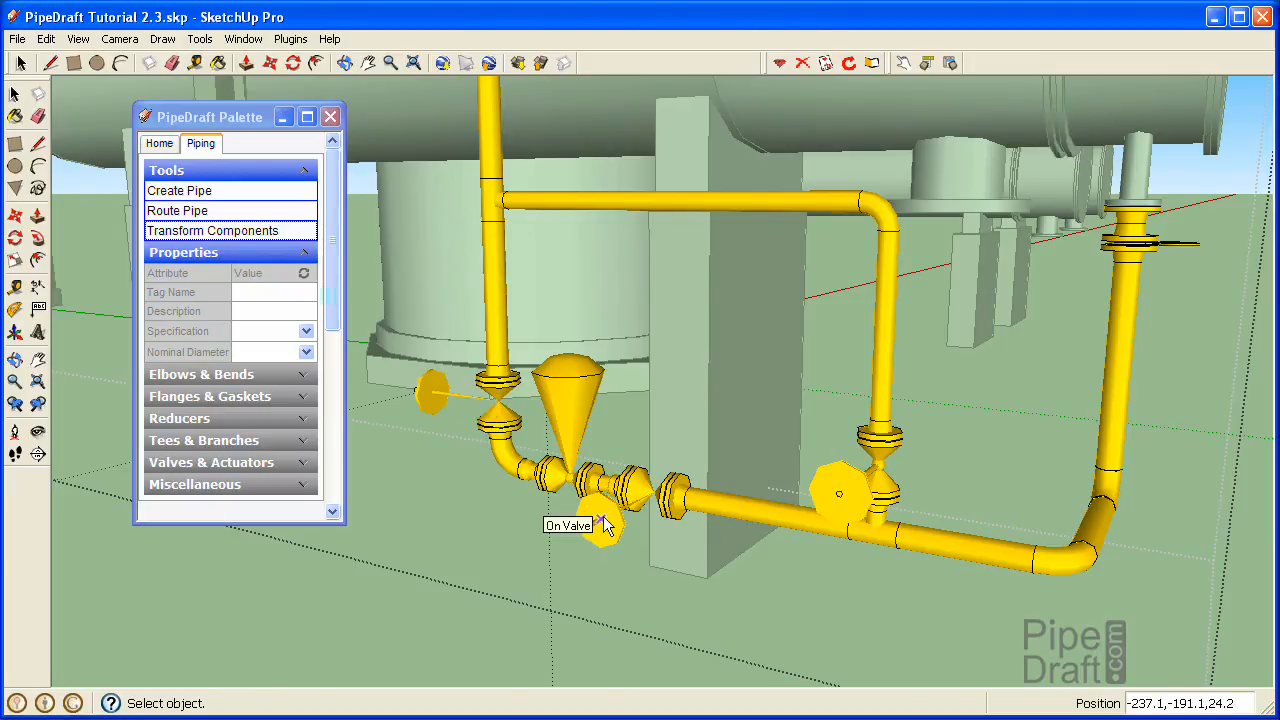
click(600, 524)
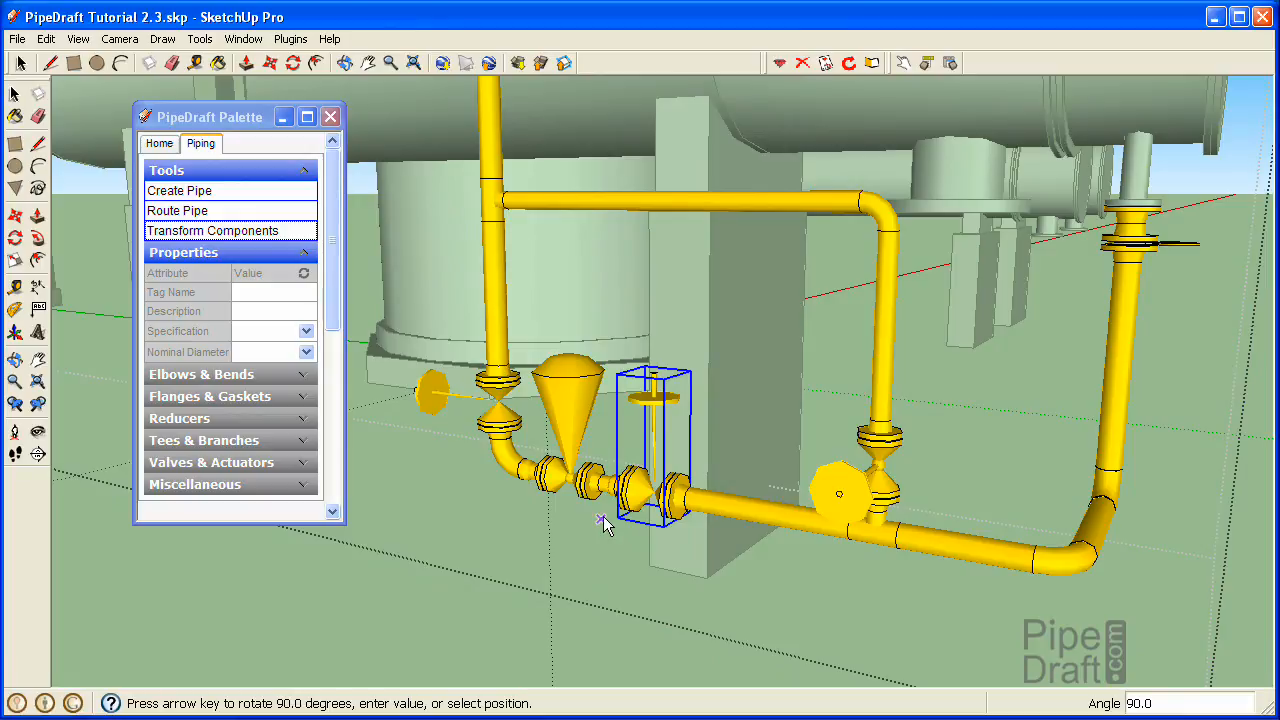
key(Escape)
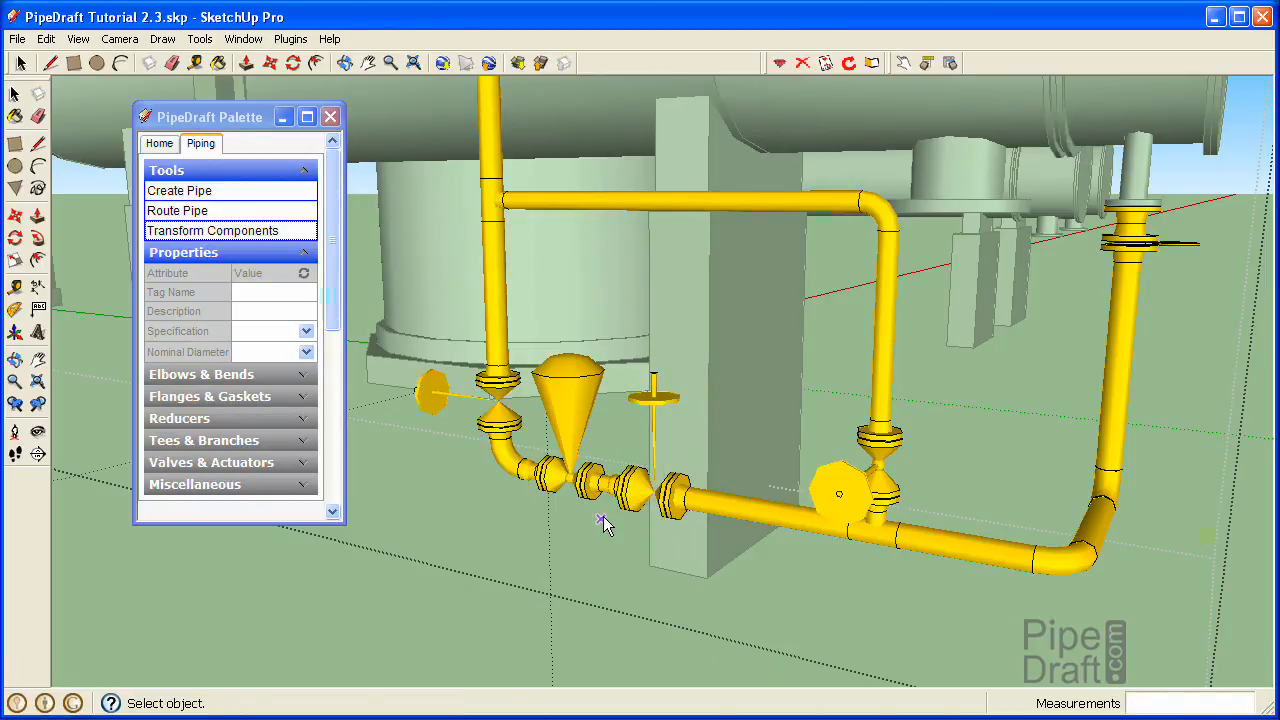
mouse_move(844, 510)
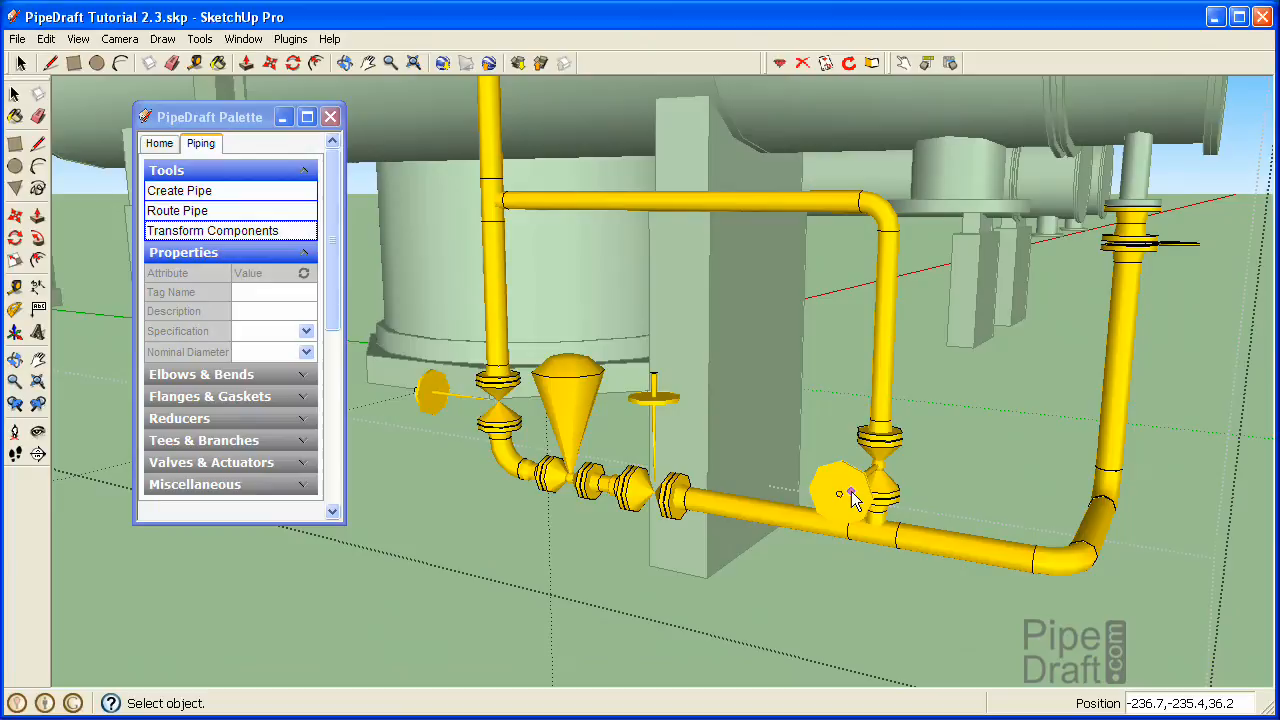
click(850, 496)
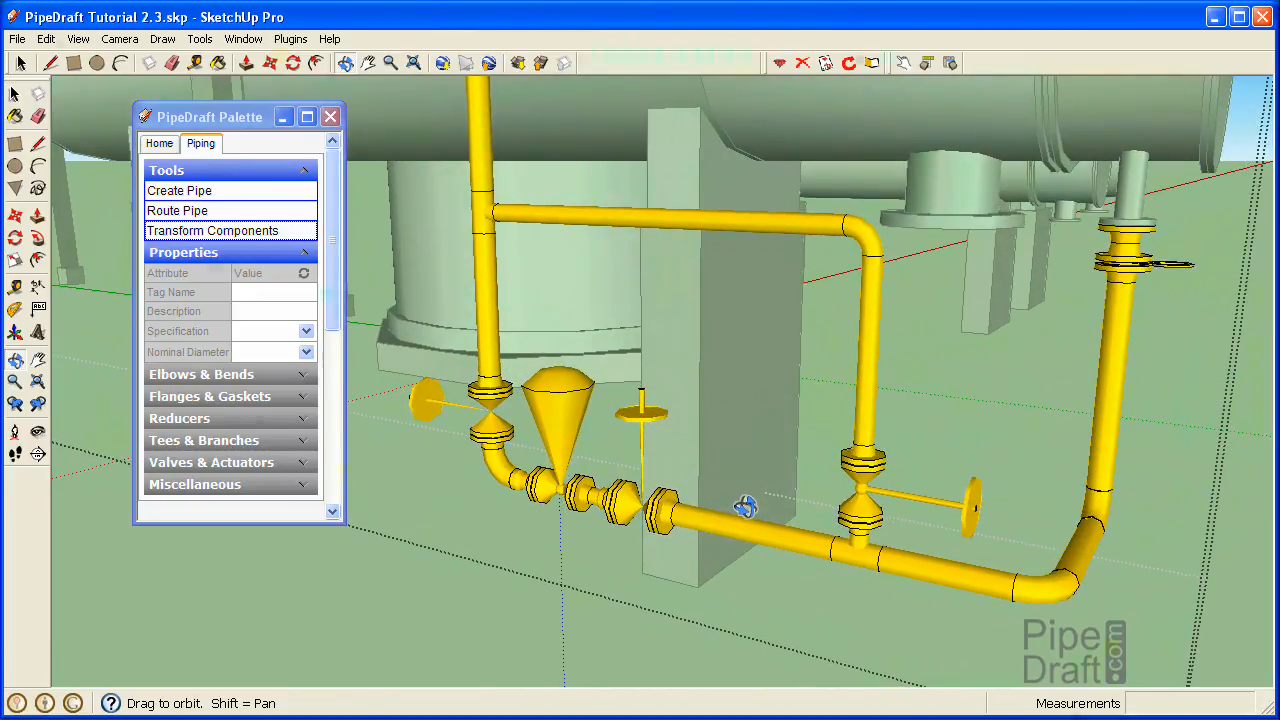
Finish rotating the right valve and inspect the horizontal bypass pipe: specification CS150, 3-inch diameter
click(16, 94)
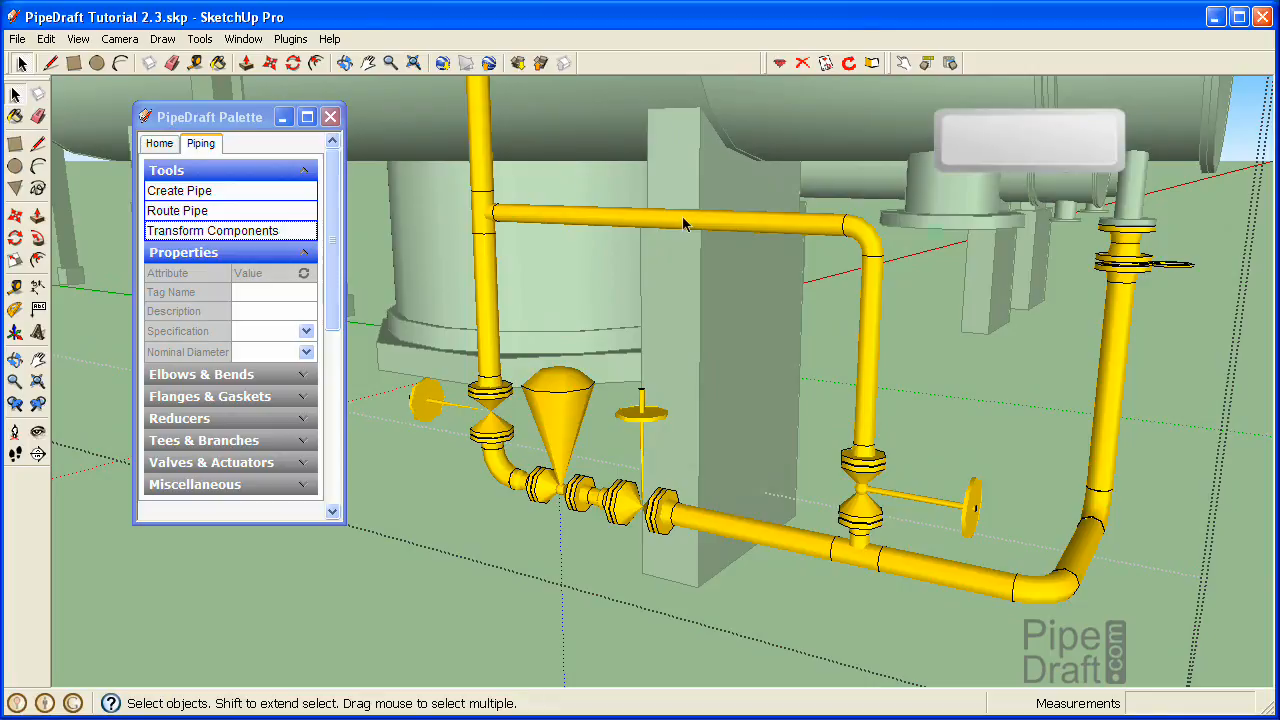
click(670, 216)
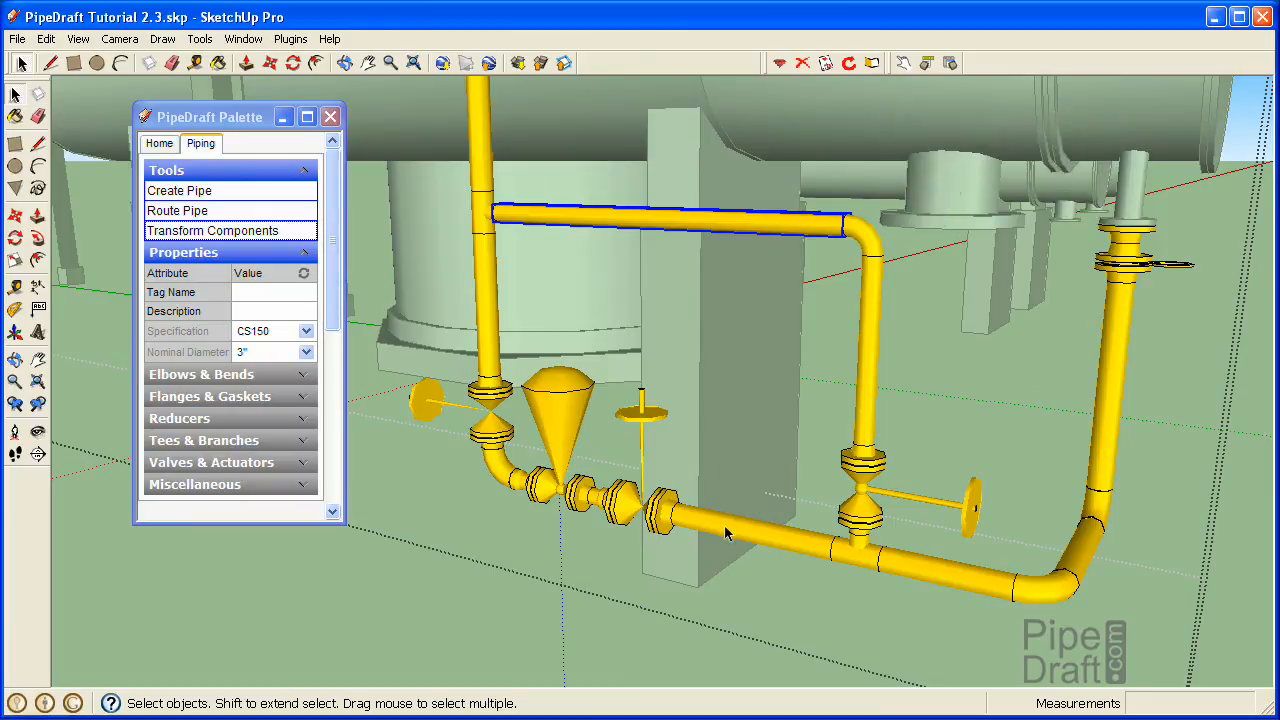
click(744, 536)
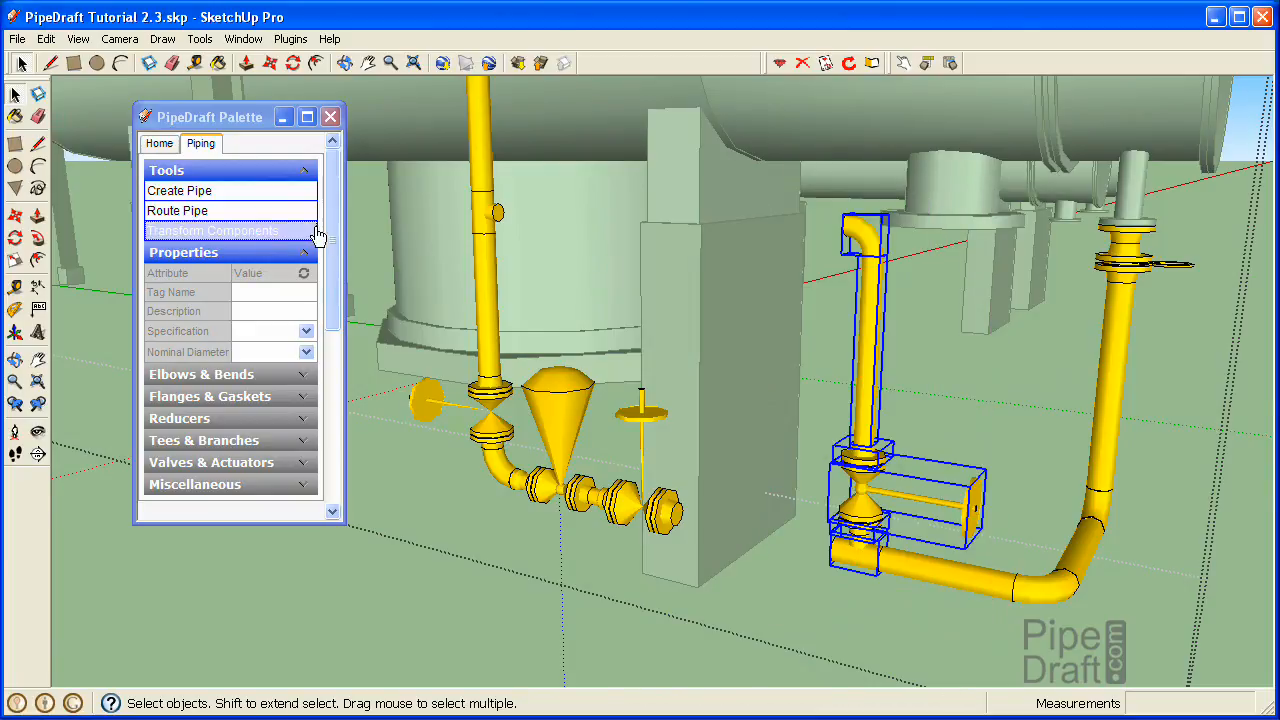
mouse_move(296, 232)
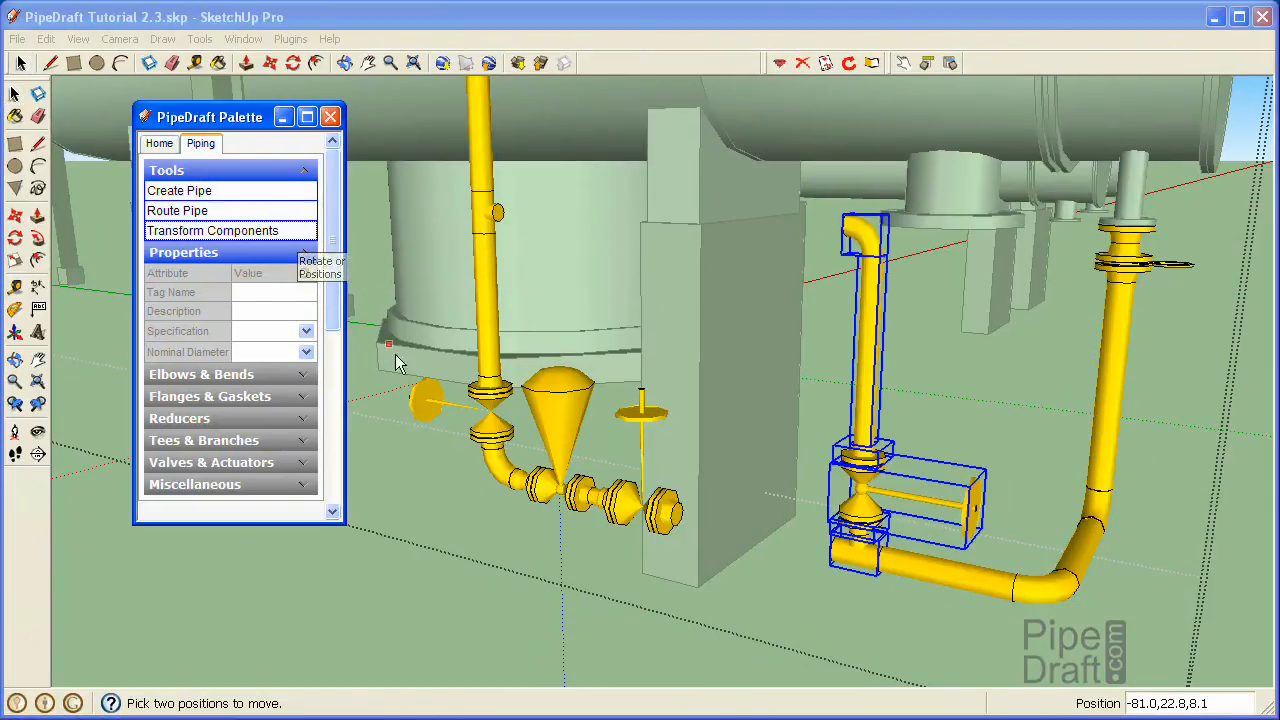
mouse_move(784, 552)
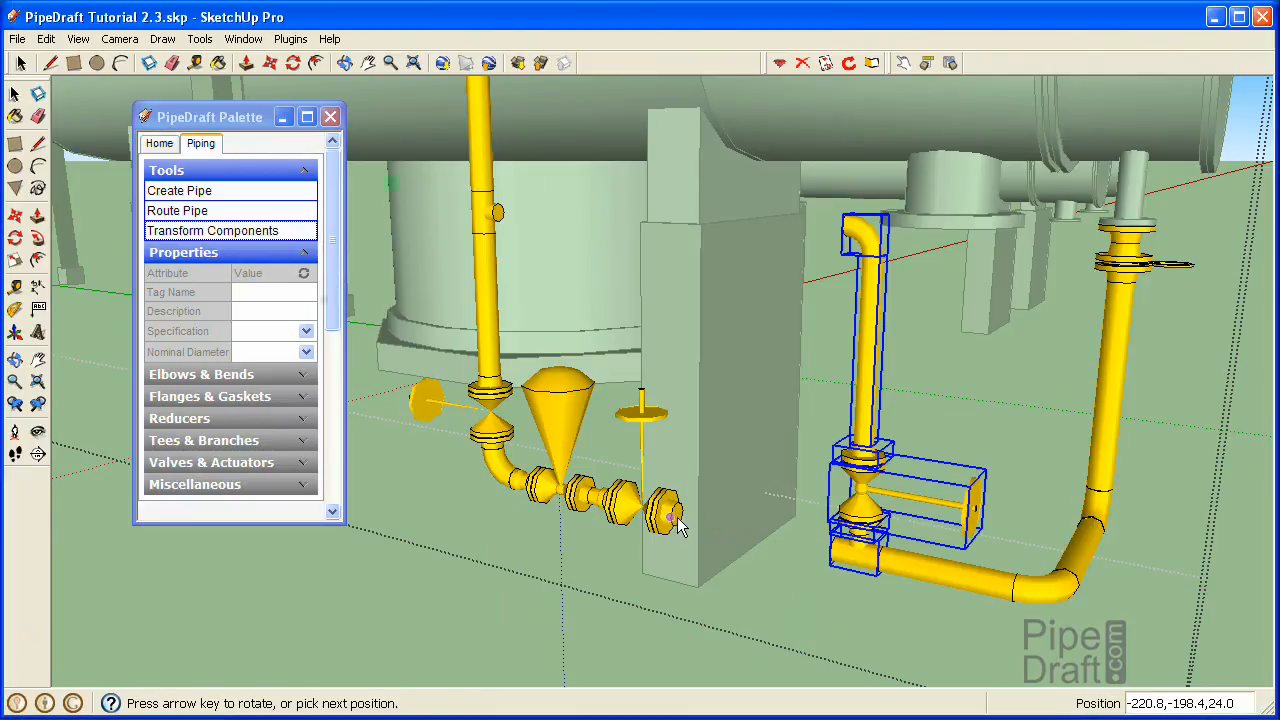
mouse_move(678, 524)
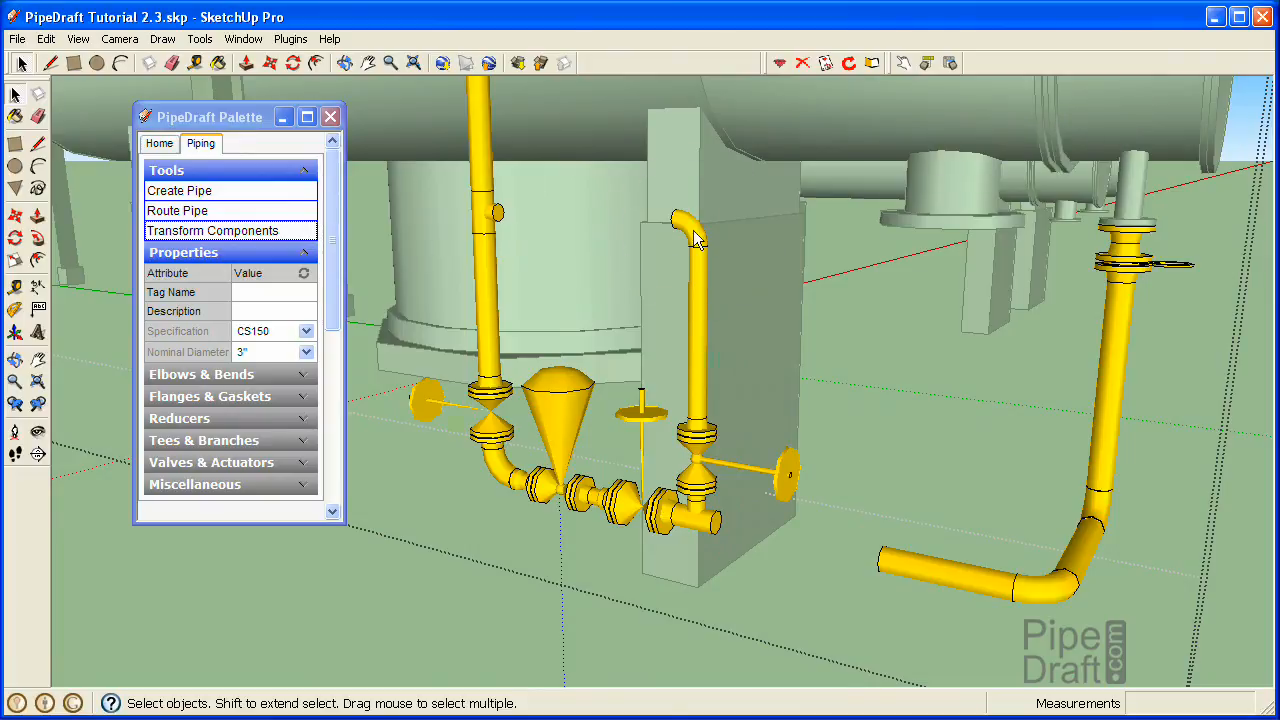
Route a new pipe from the top elbow of the relocated valve leg to the tee on the left riser
click(690, 228)
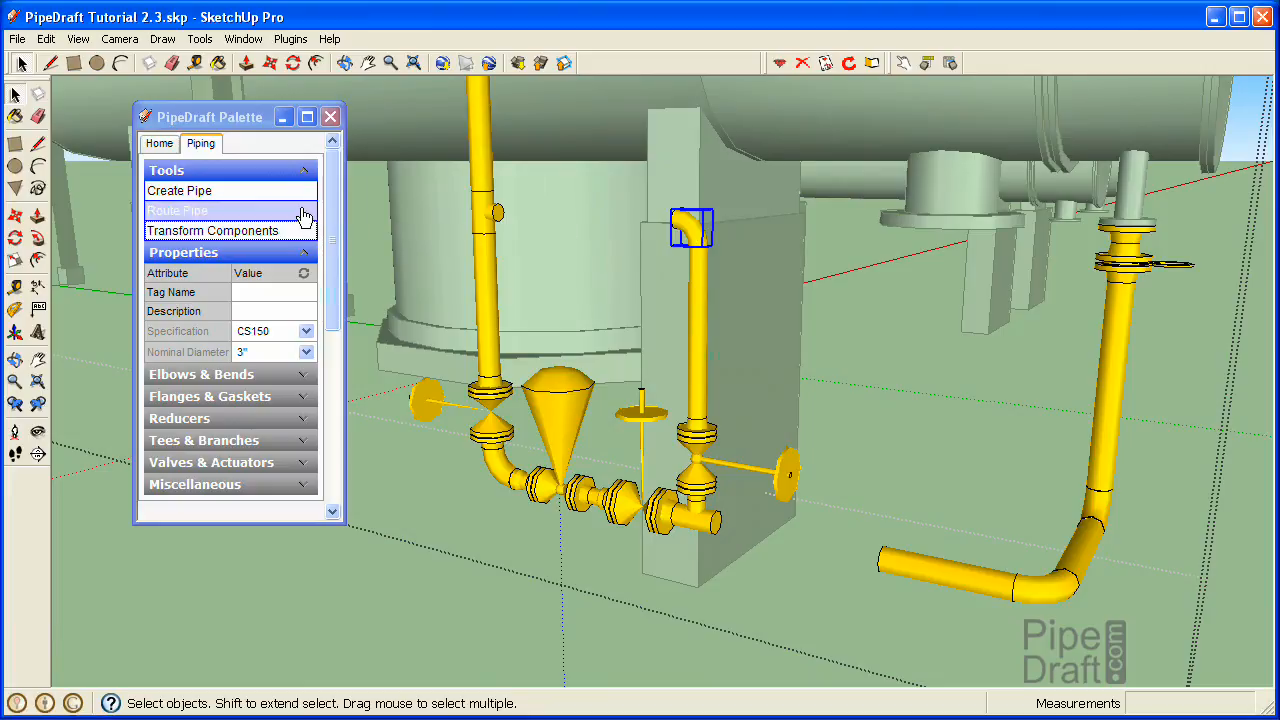
mouse_move(296, 212)
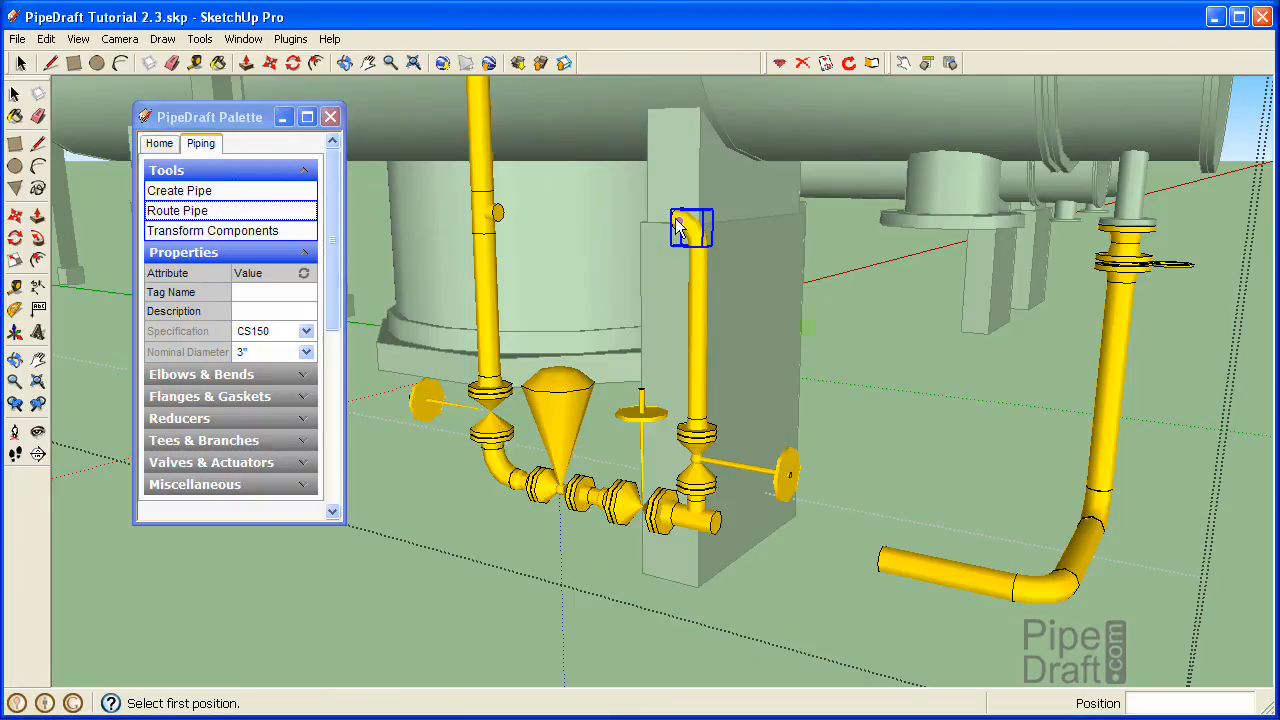
click(678, 228)
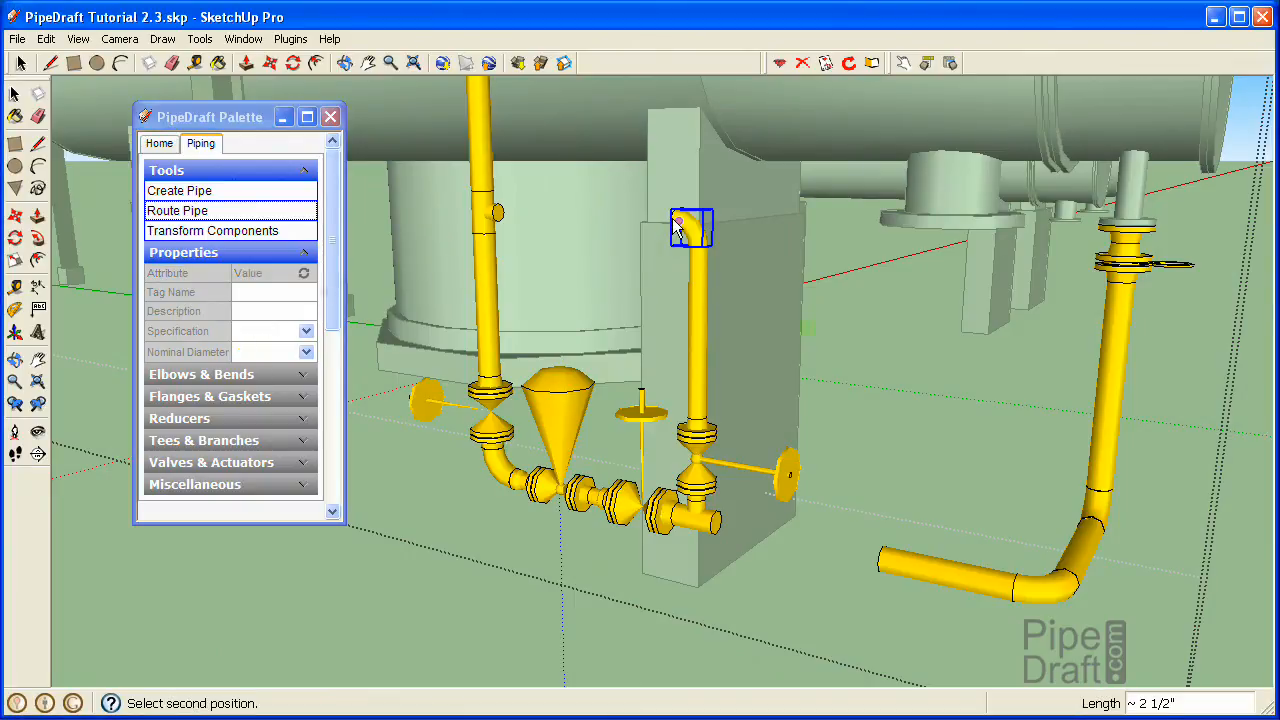
mouse_move(500, 220)
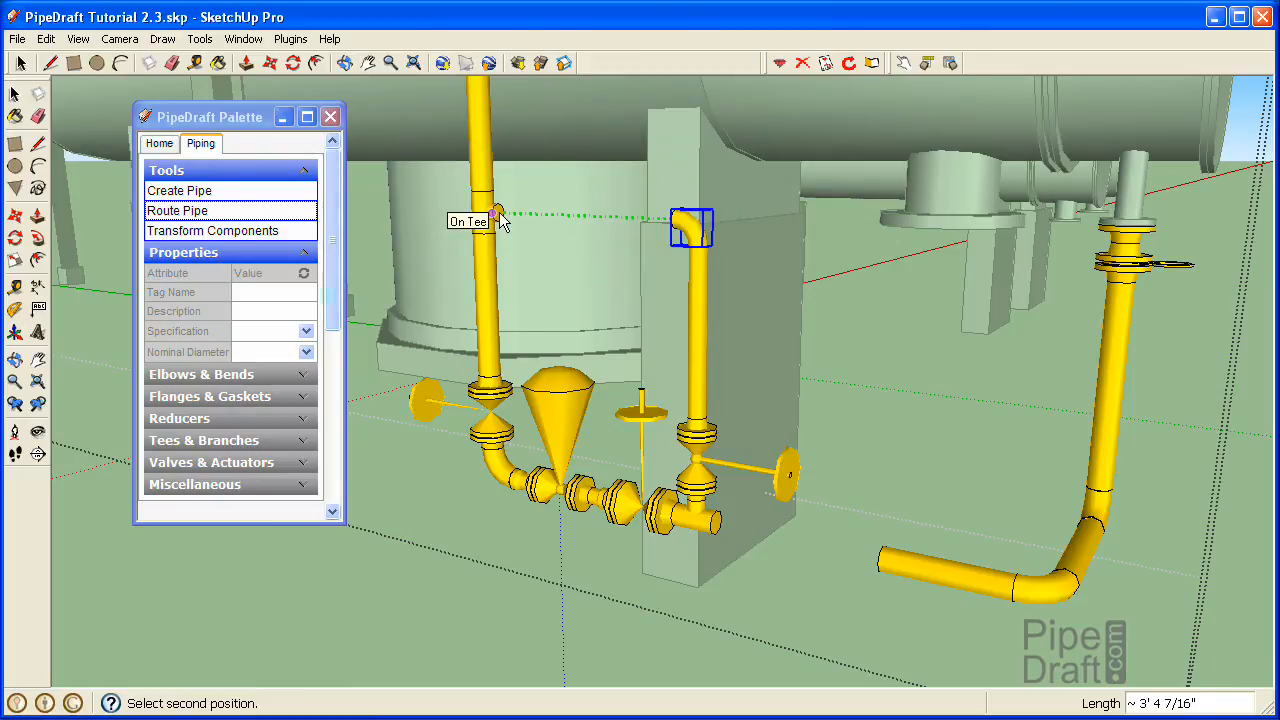
click(498, 216)
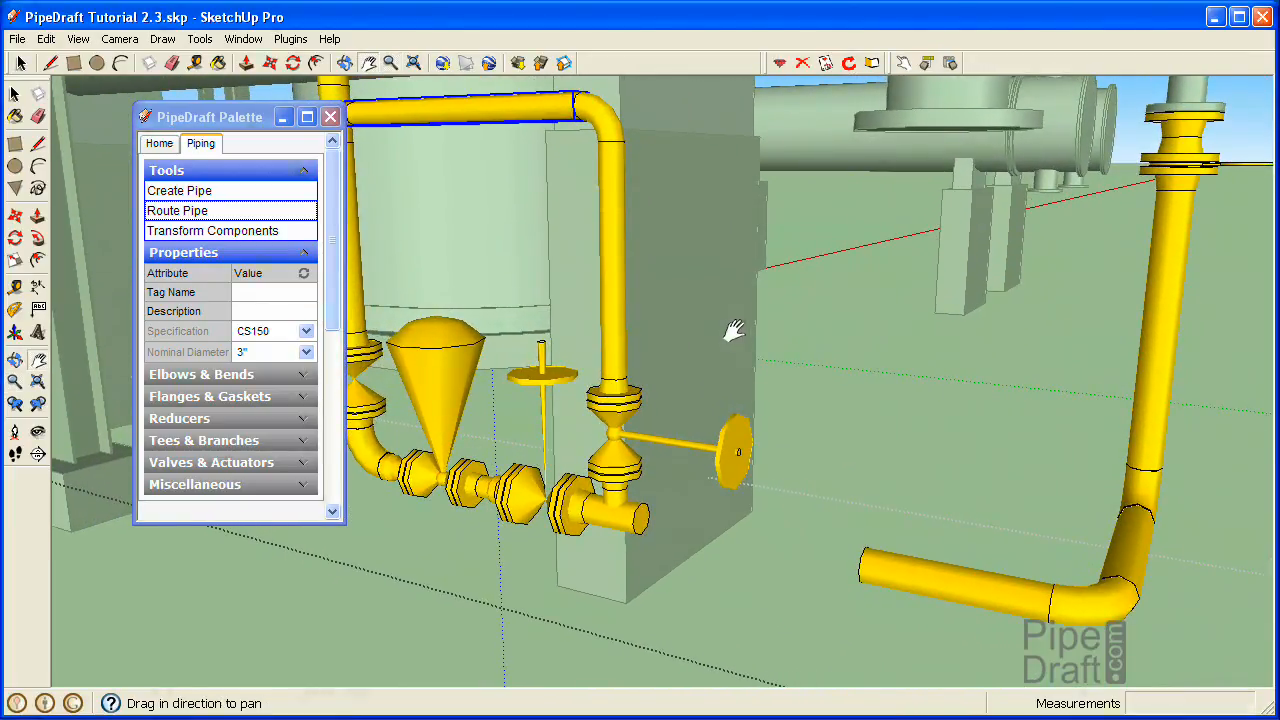
drag(736, 330, 676, 284)
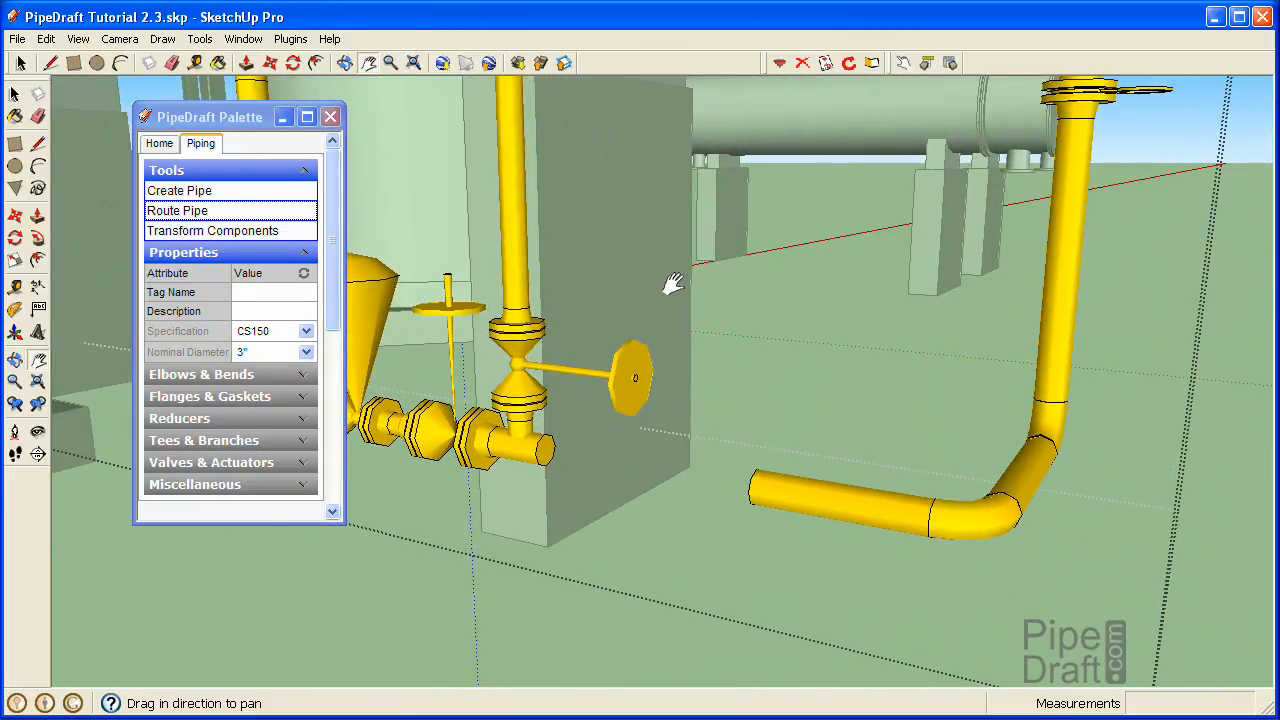
mouse_move(820, 510)
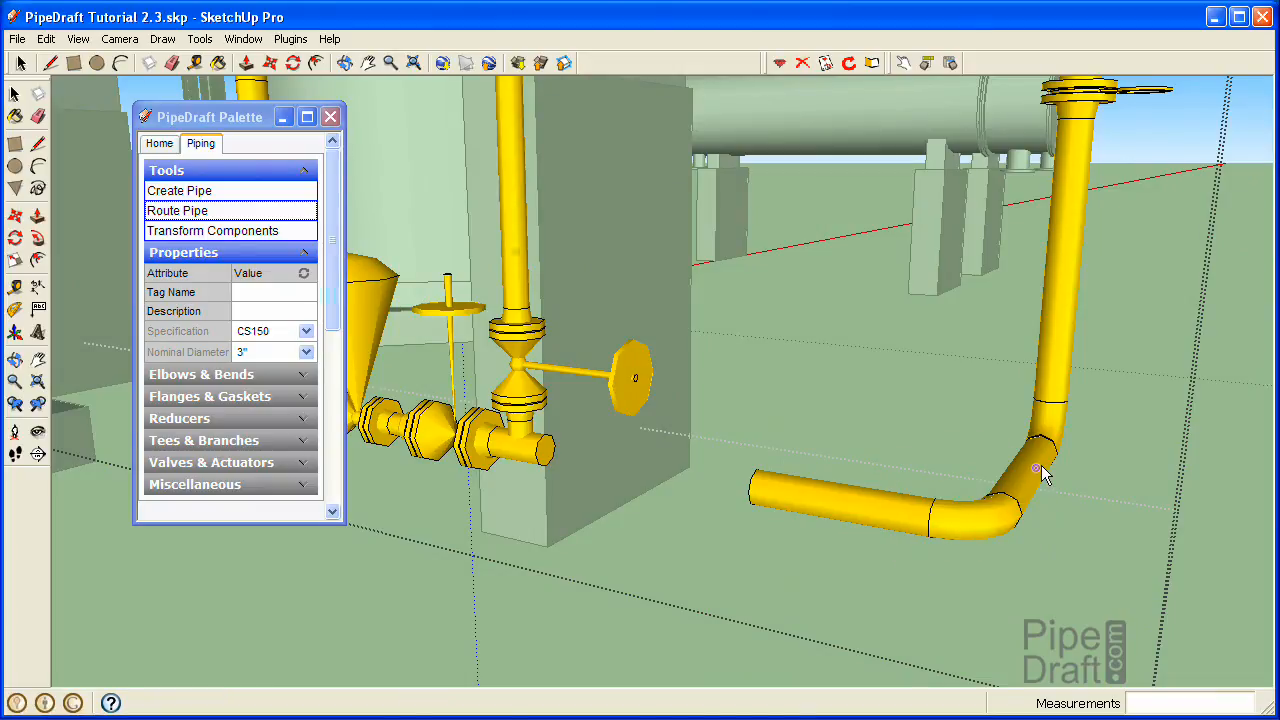
mouse_move(1032, 474)
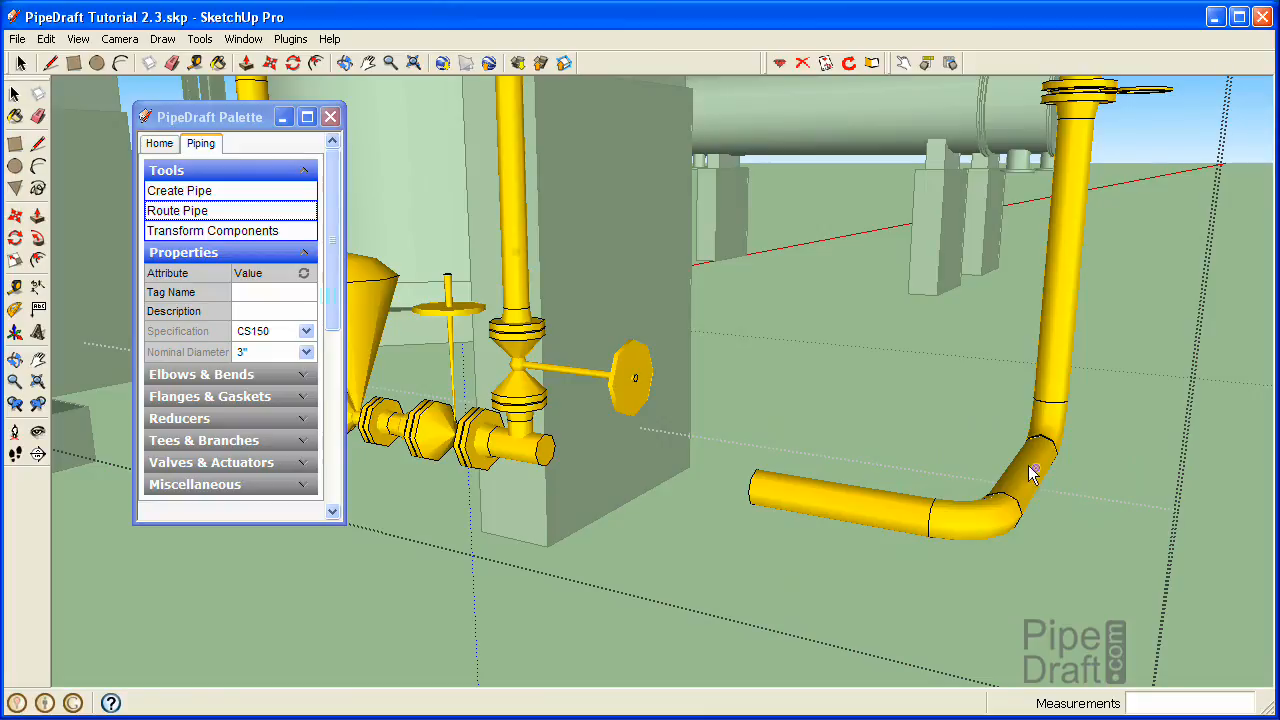
mouse_move(756, 490)
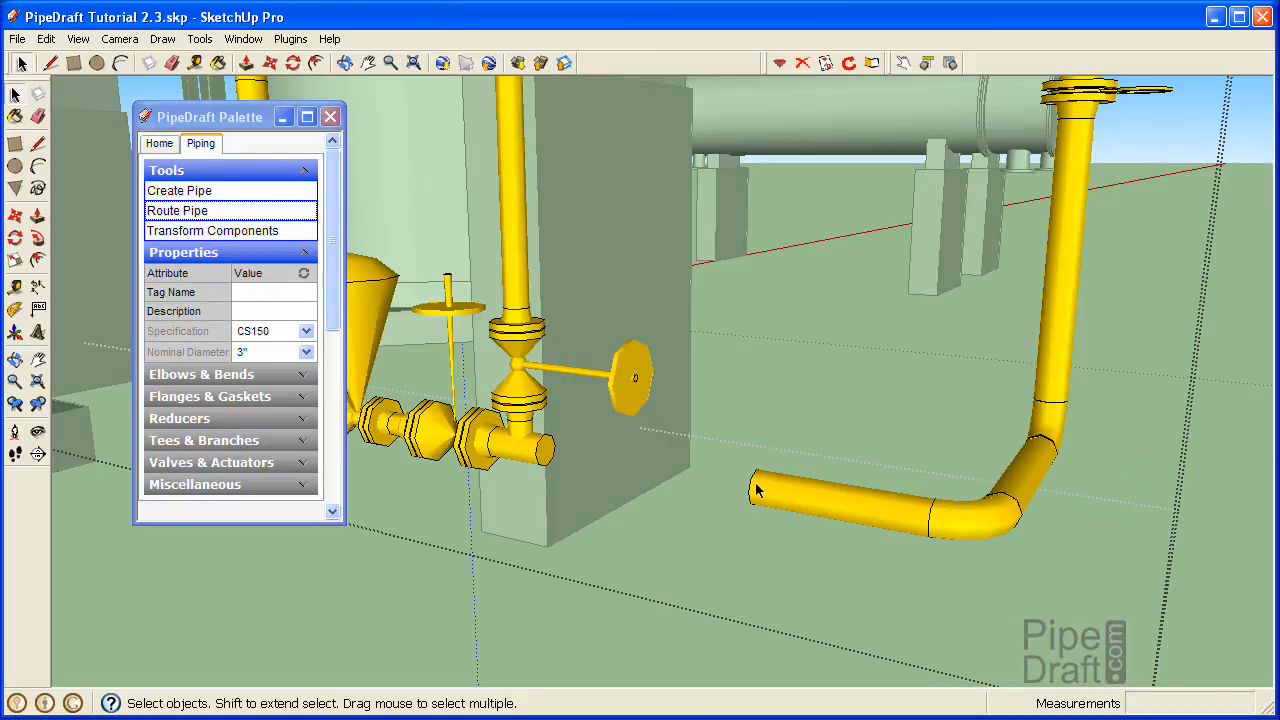
mouse_move(786, 498)
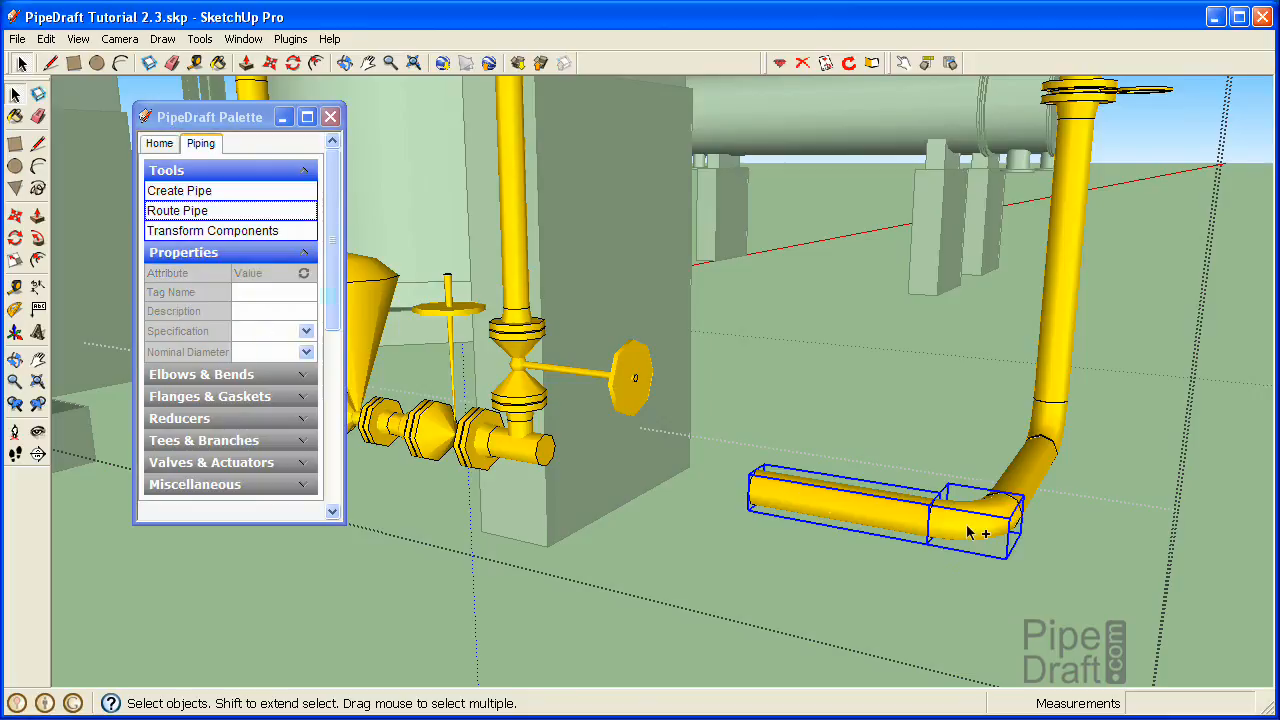
mouse_move(1028, 482)
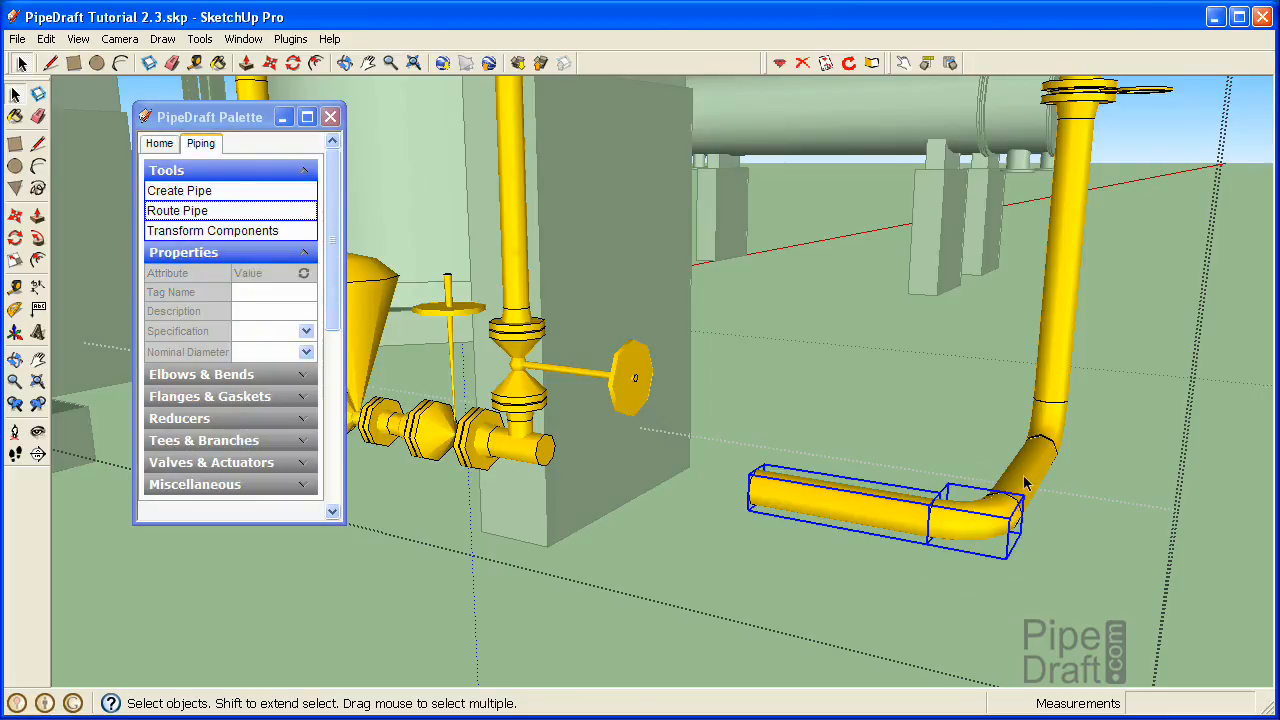
Delete the horizontal pipe pieces beyond the right-hand elbow, leaving the vertical pipe ending at the elbow
key(Delete)
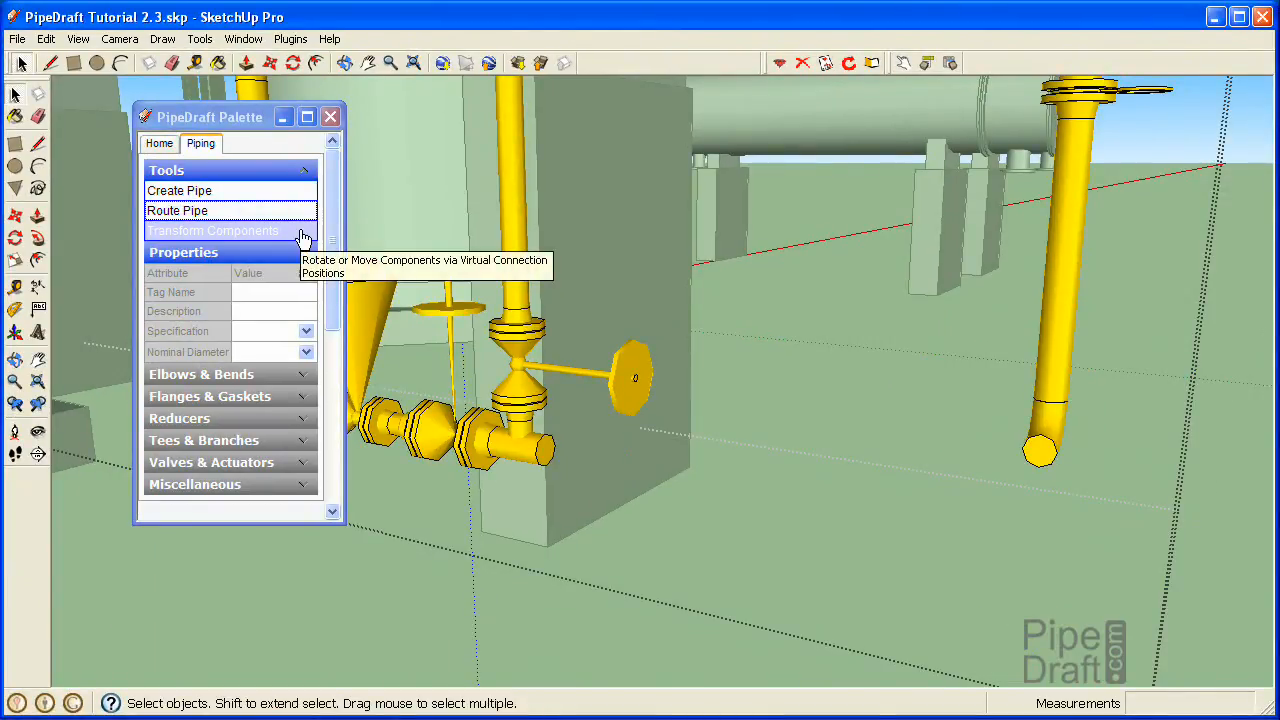
Rotate the bottom elbow of the right-hand vertical pipe -45 degrees toward the tee with Transform Components
click(212, 230)
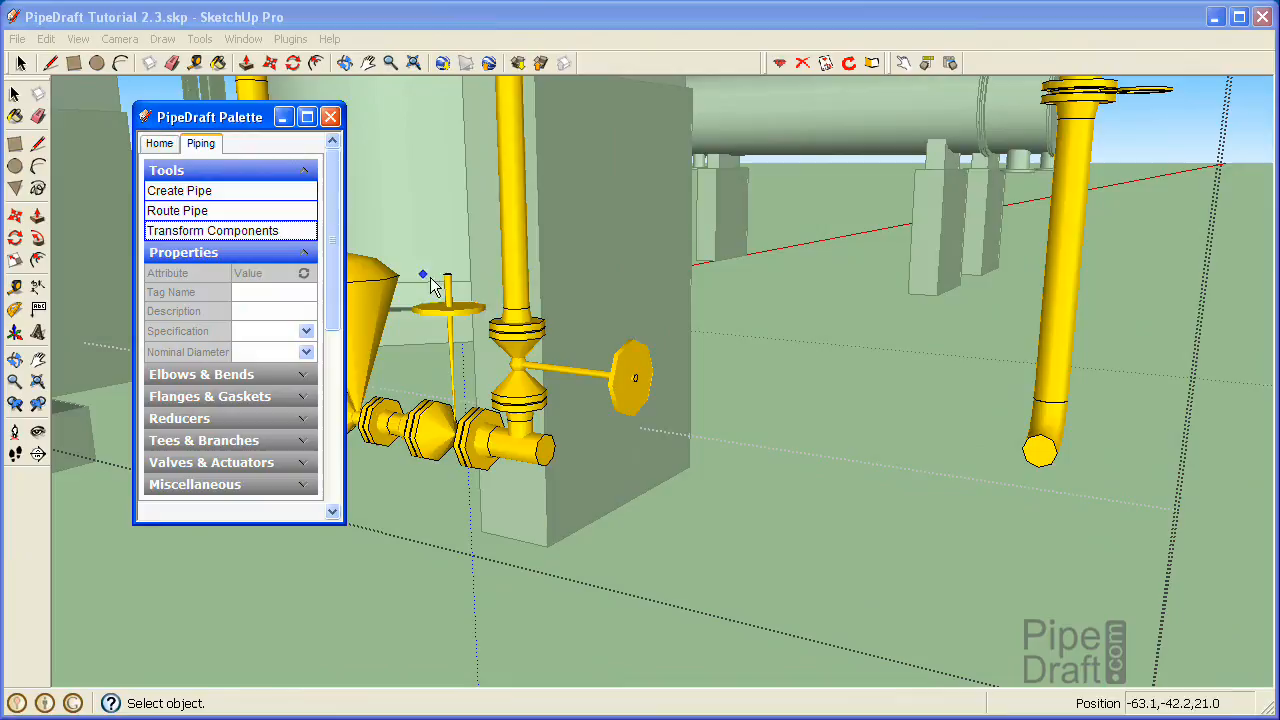
mouse_move(1060, 422)
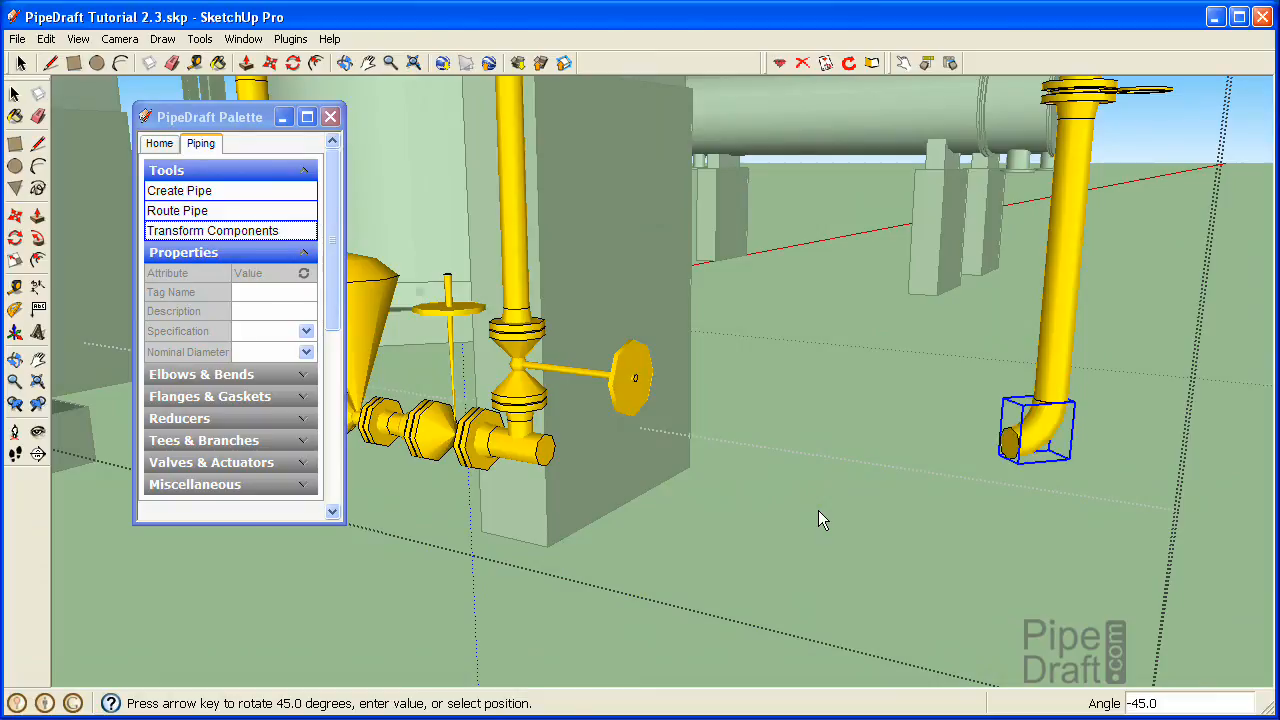
key(Escape)
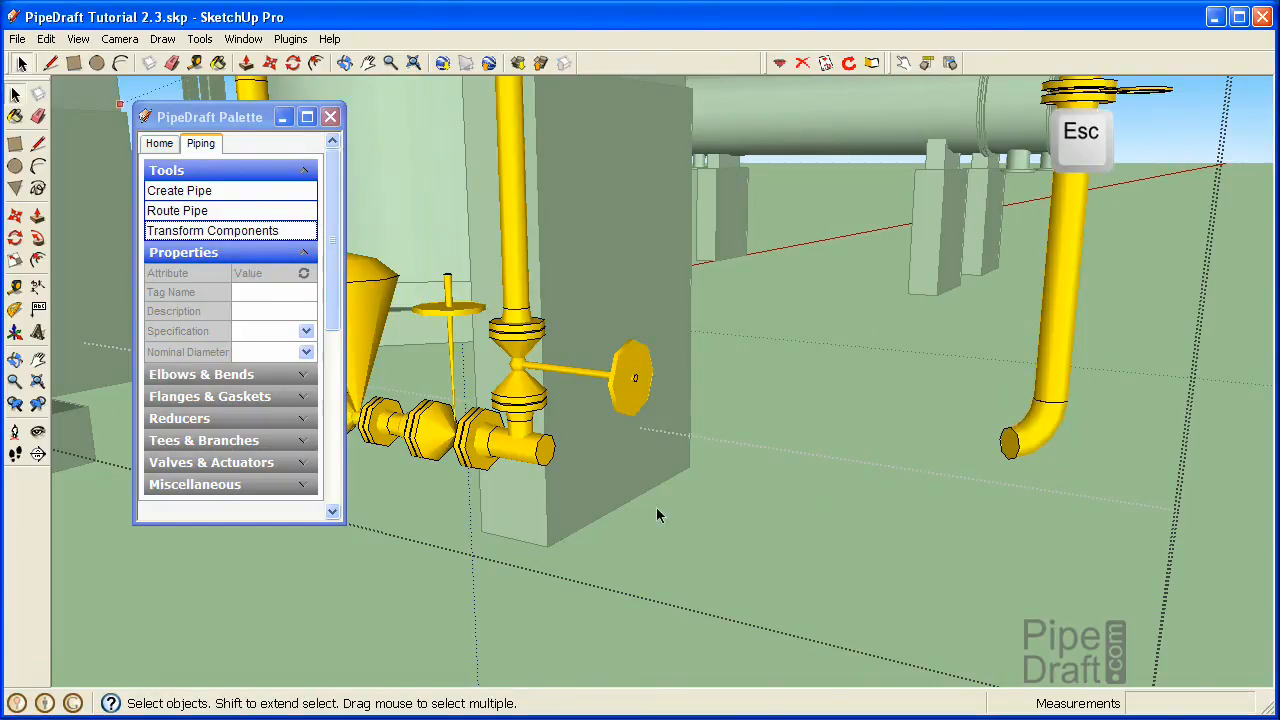
key(Escape)
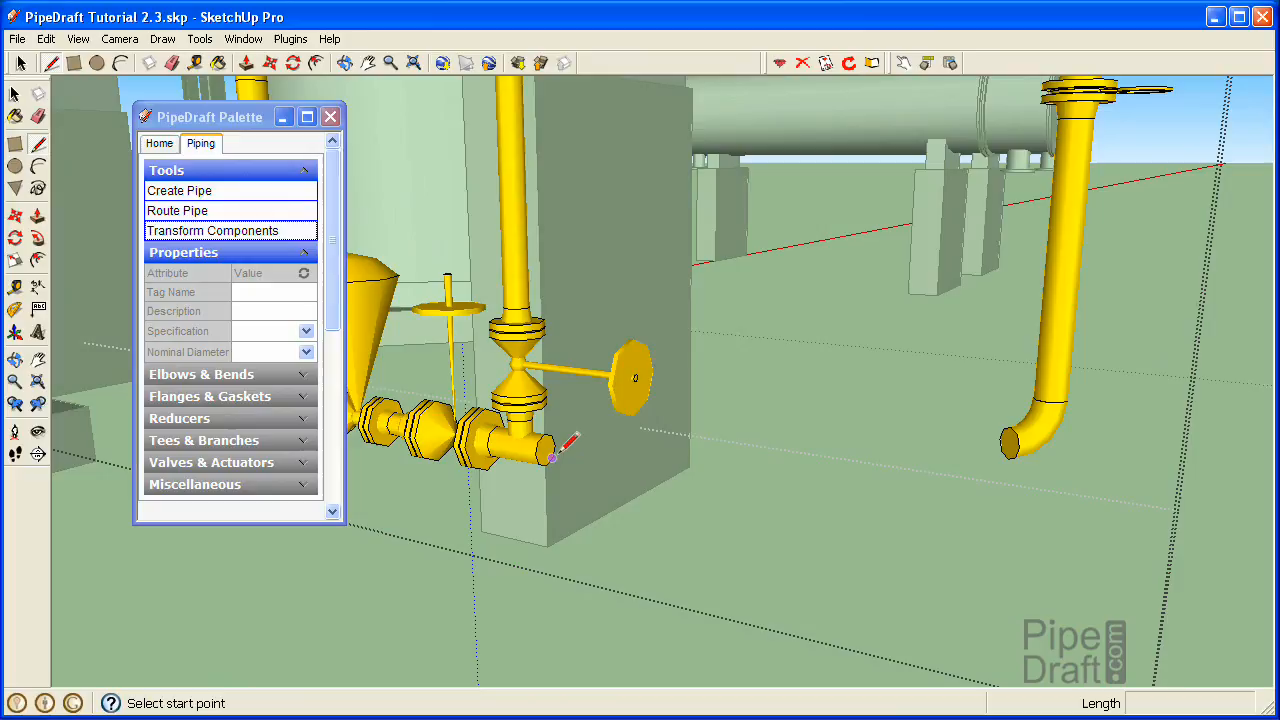
mouse_move(558, 438)
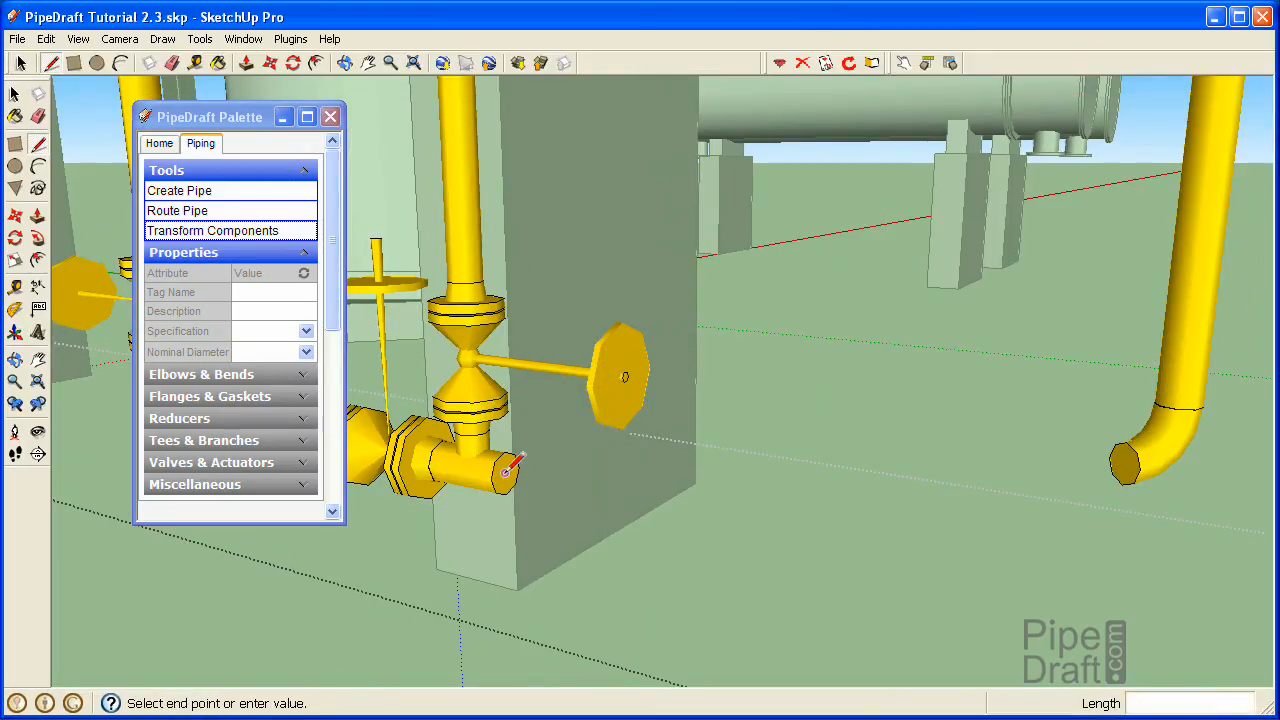
mouse_move(544, 478)
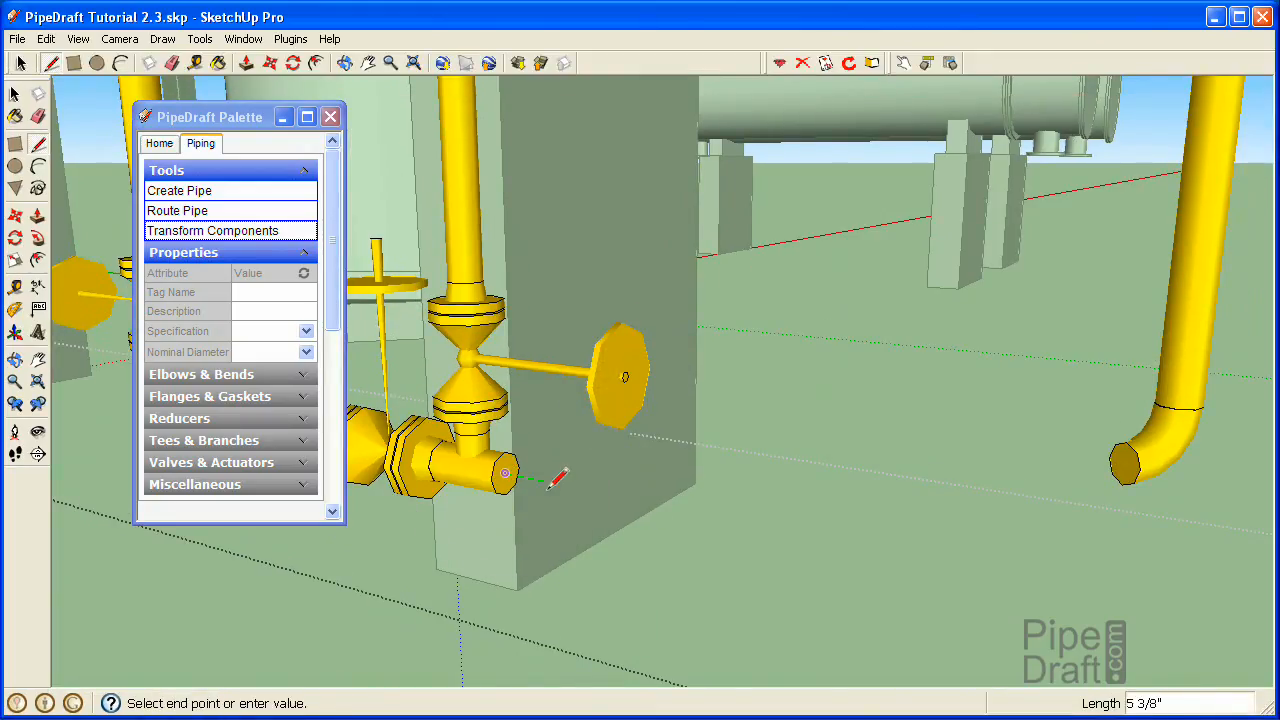
mouse_move(910, 544)
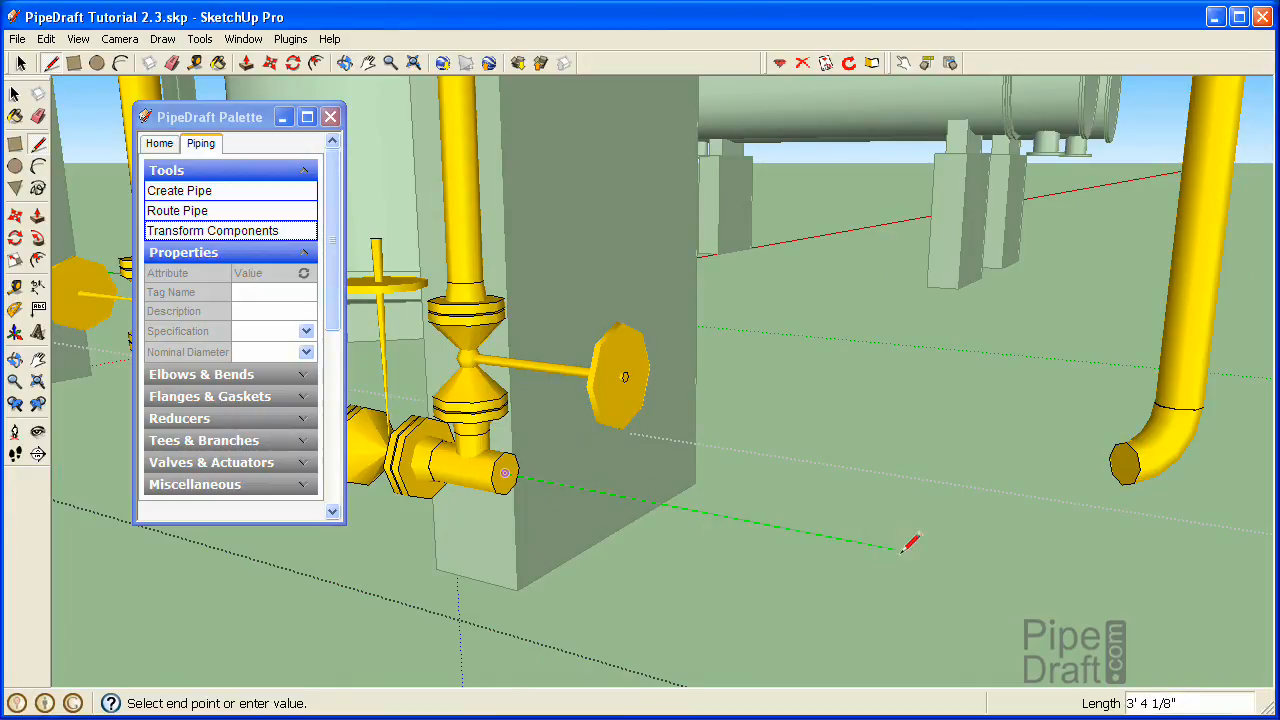
mouse_move(1190, 584)
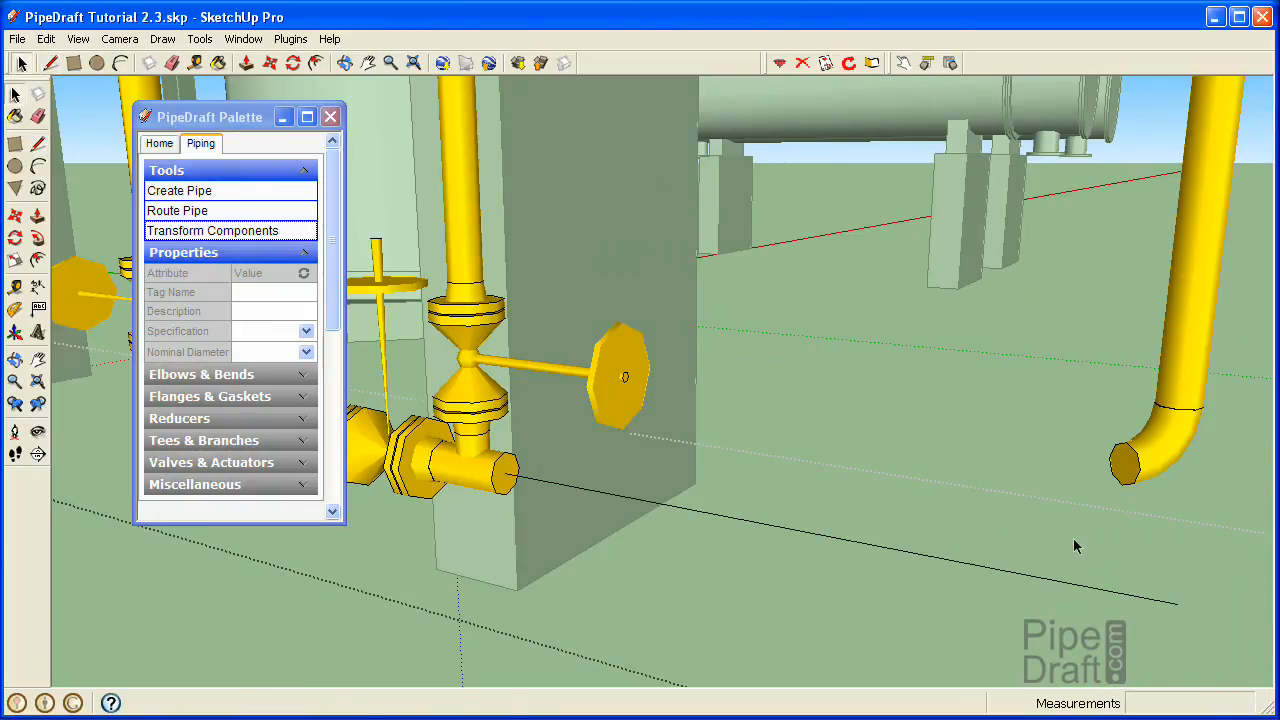
mouse_move(1156, 464)
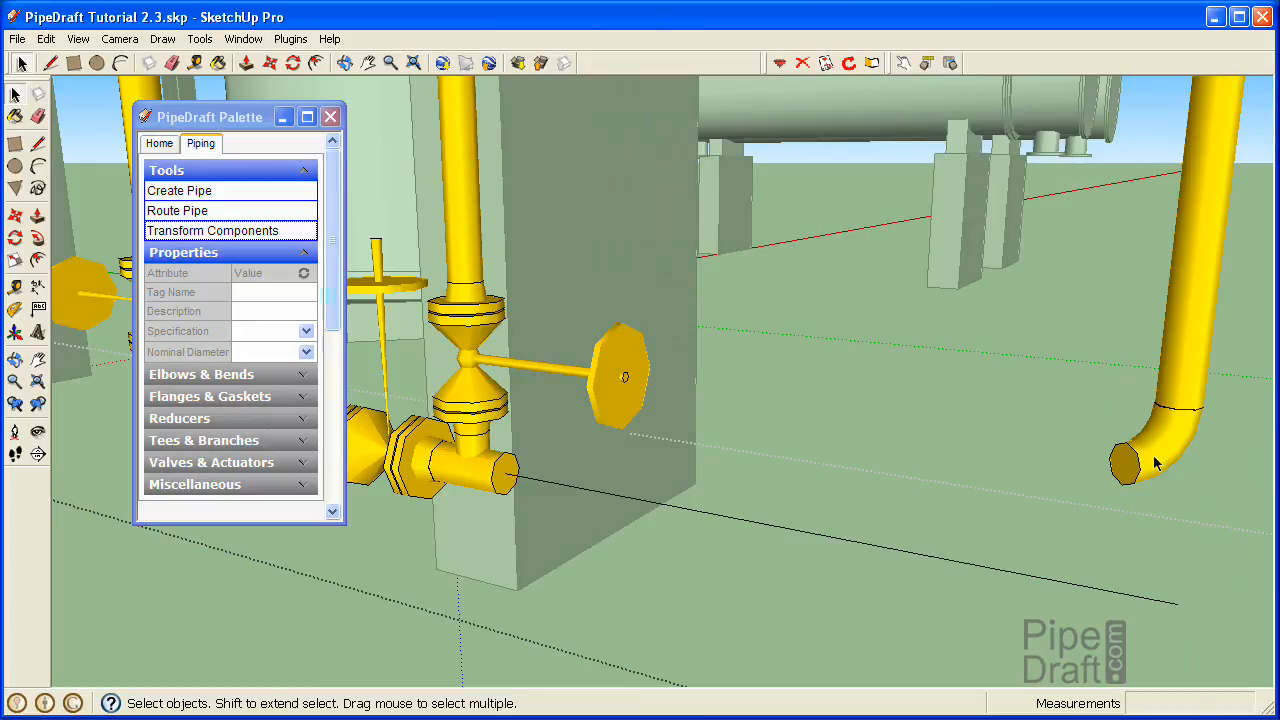
Route a 4-inch pipe from the rotated elbow, bending on the reference line, to the bypass tee outlet
click(1128, 464)
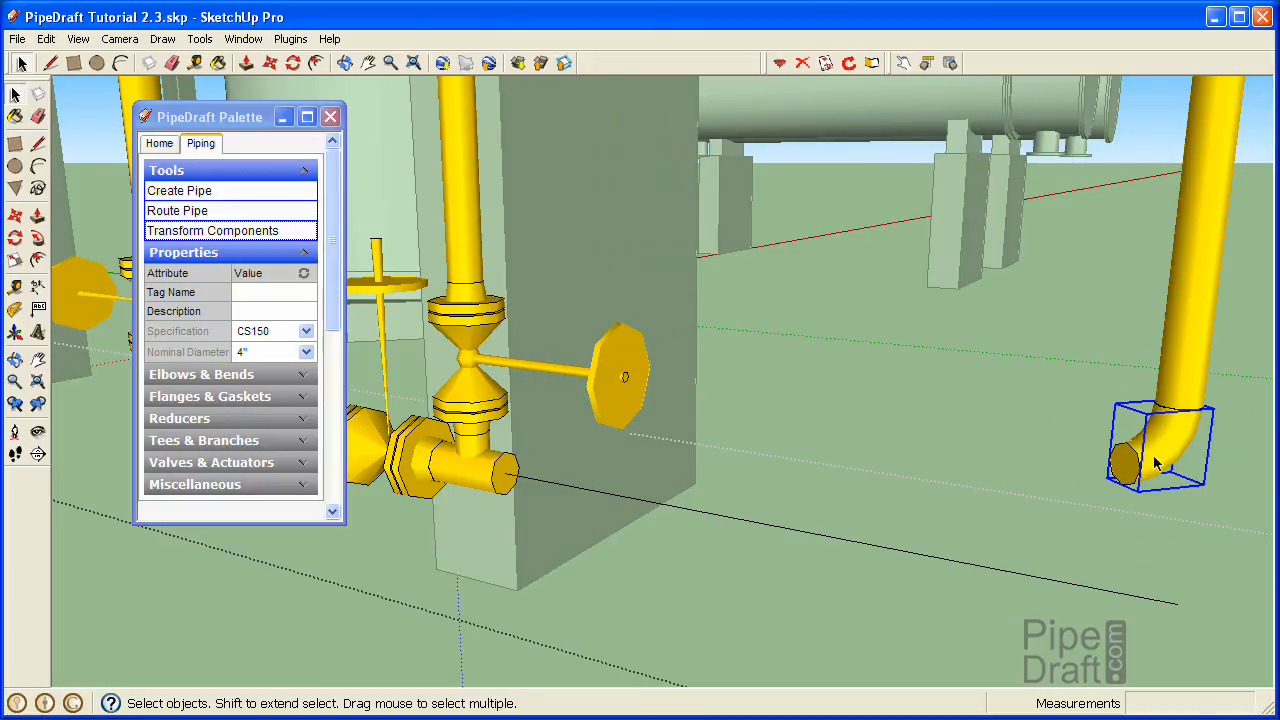
mouse_move(290, 210)
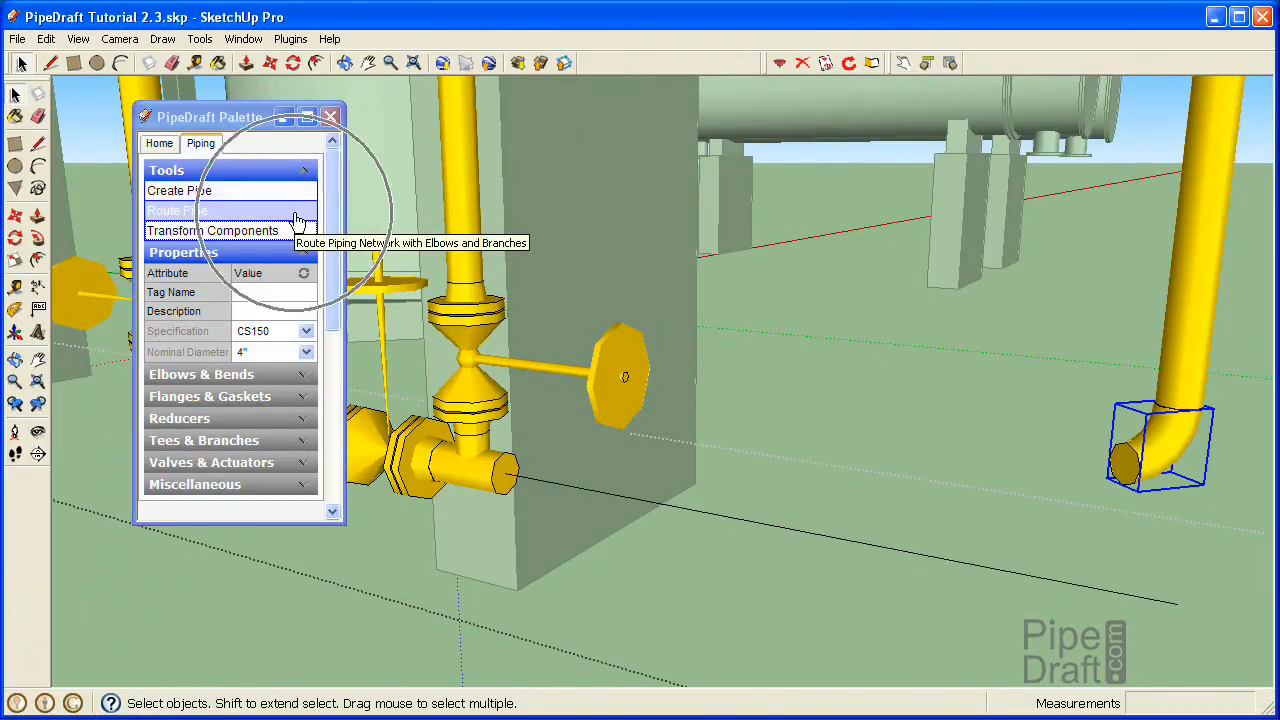
click(176, 210)
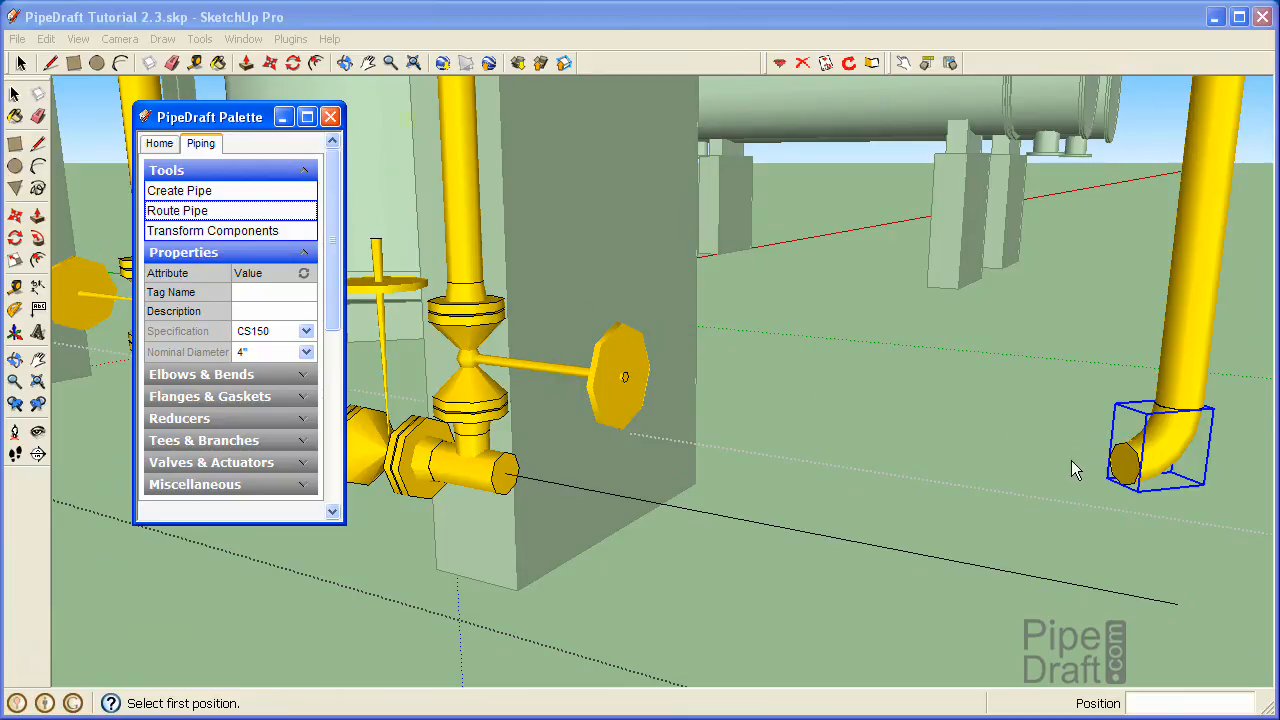
click(1130, 470)
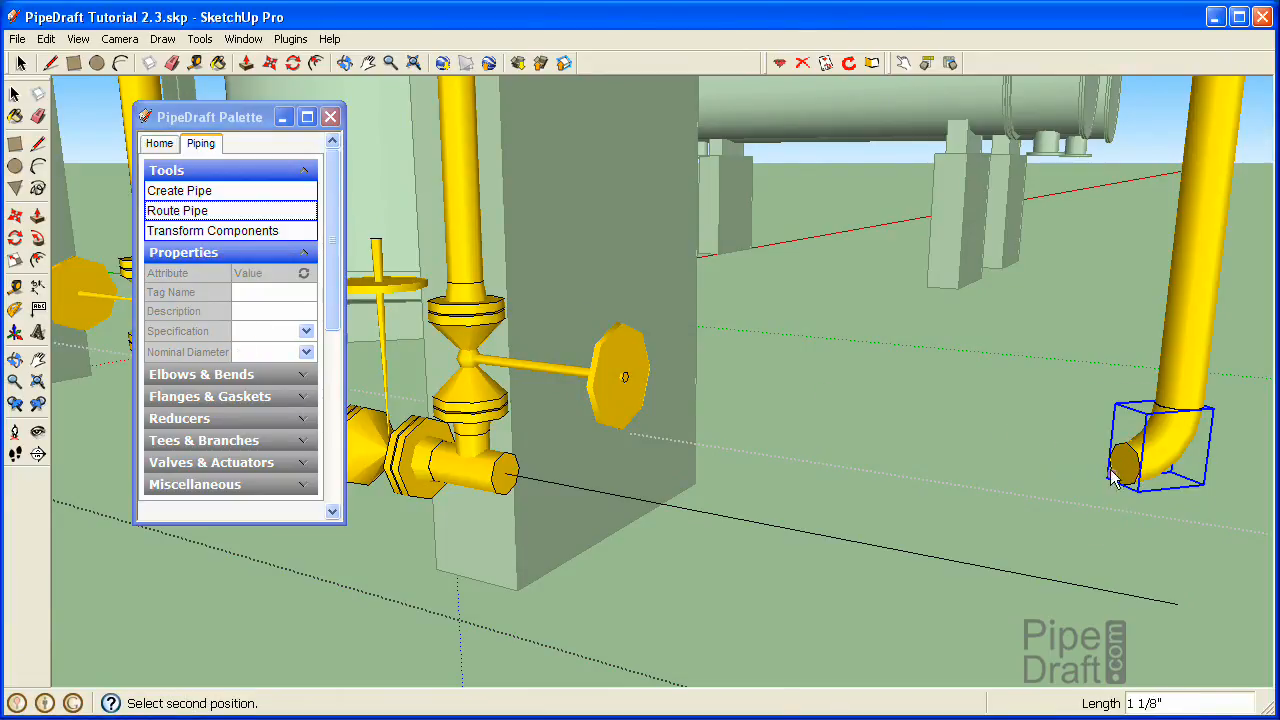
mouse_move(724, 508)
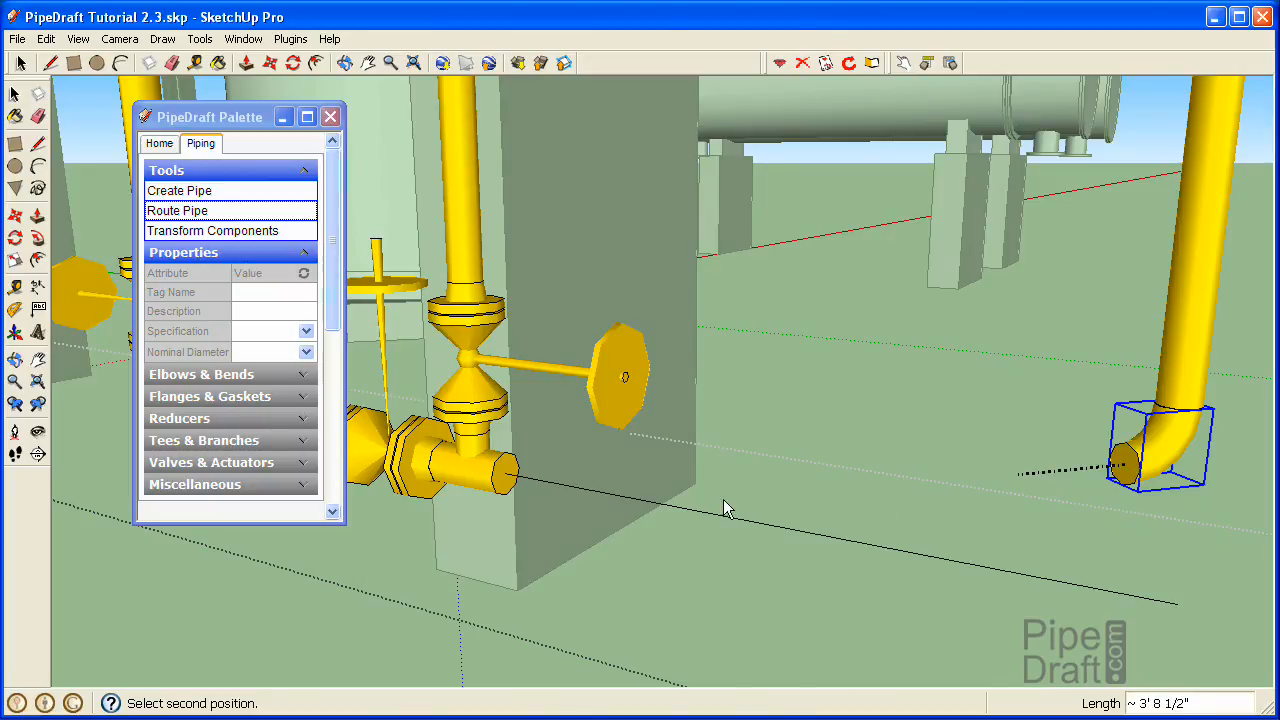
mouse_move(680, 512)
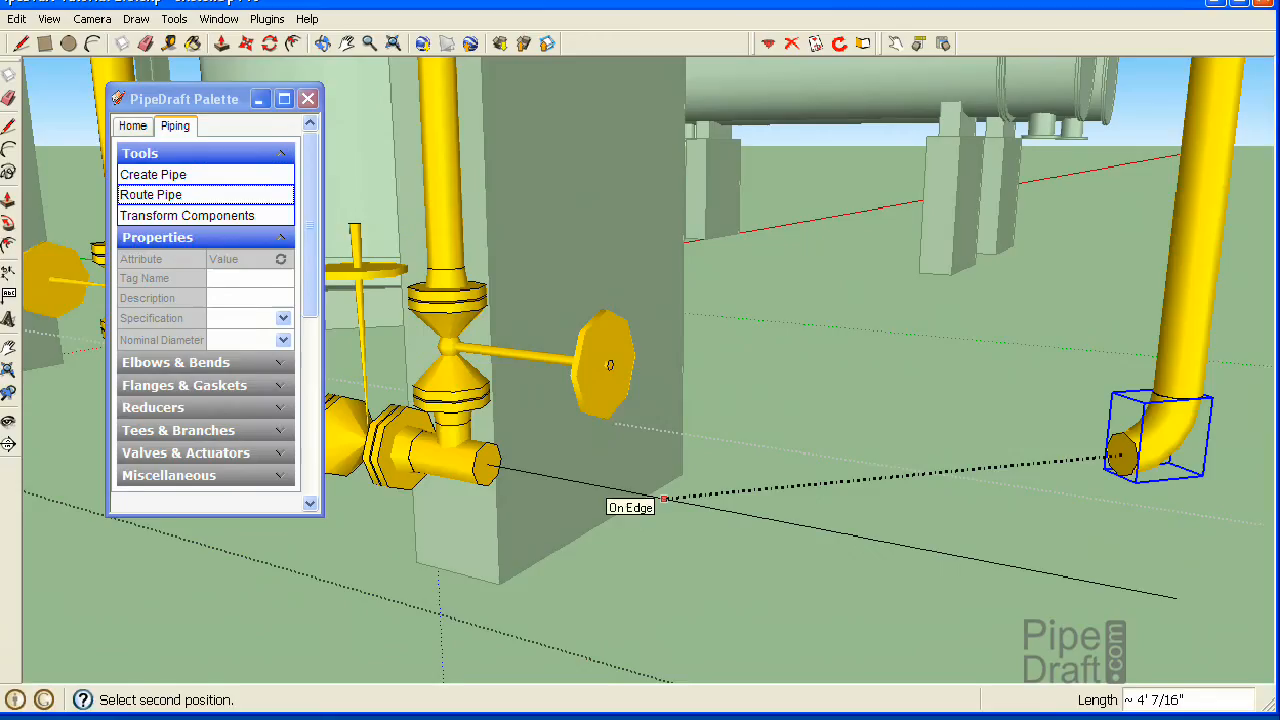
click(664, 498)
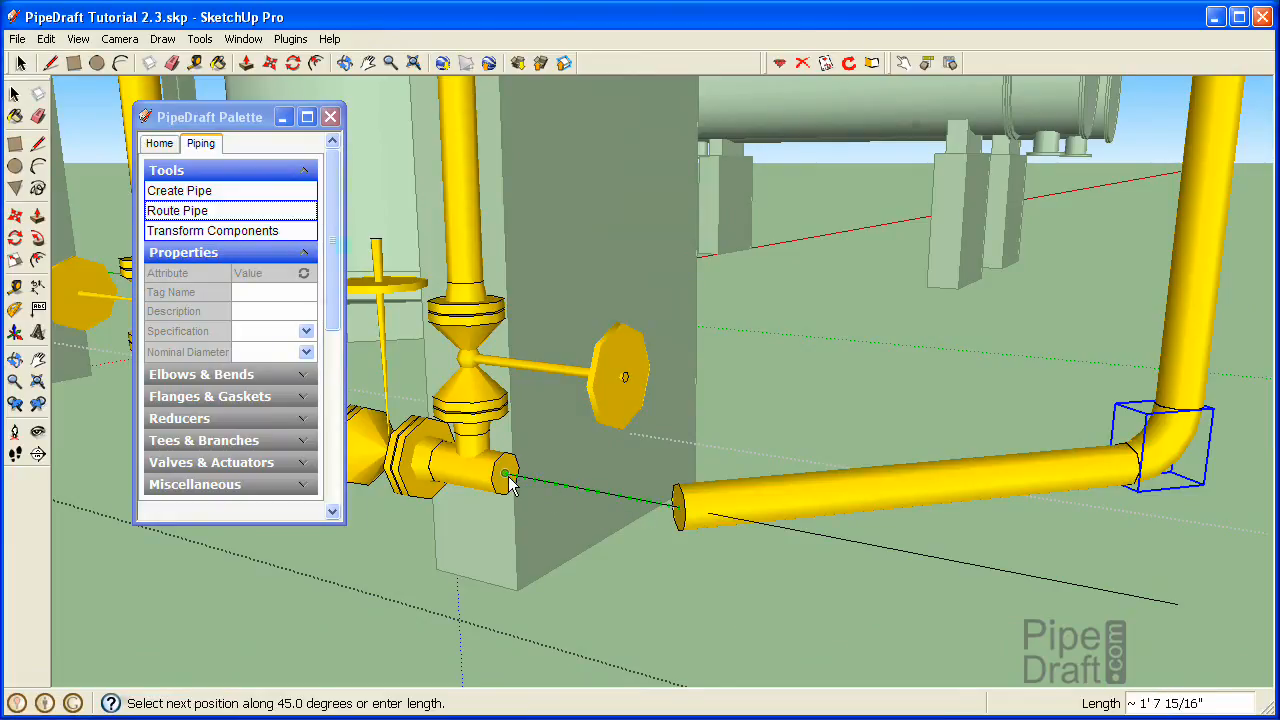
click(504, 476)
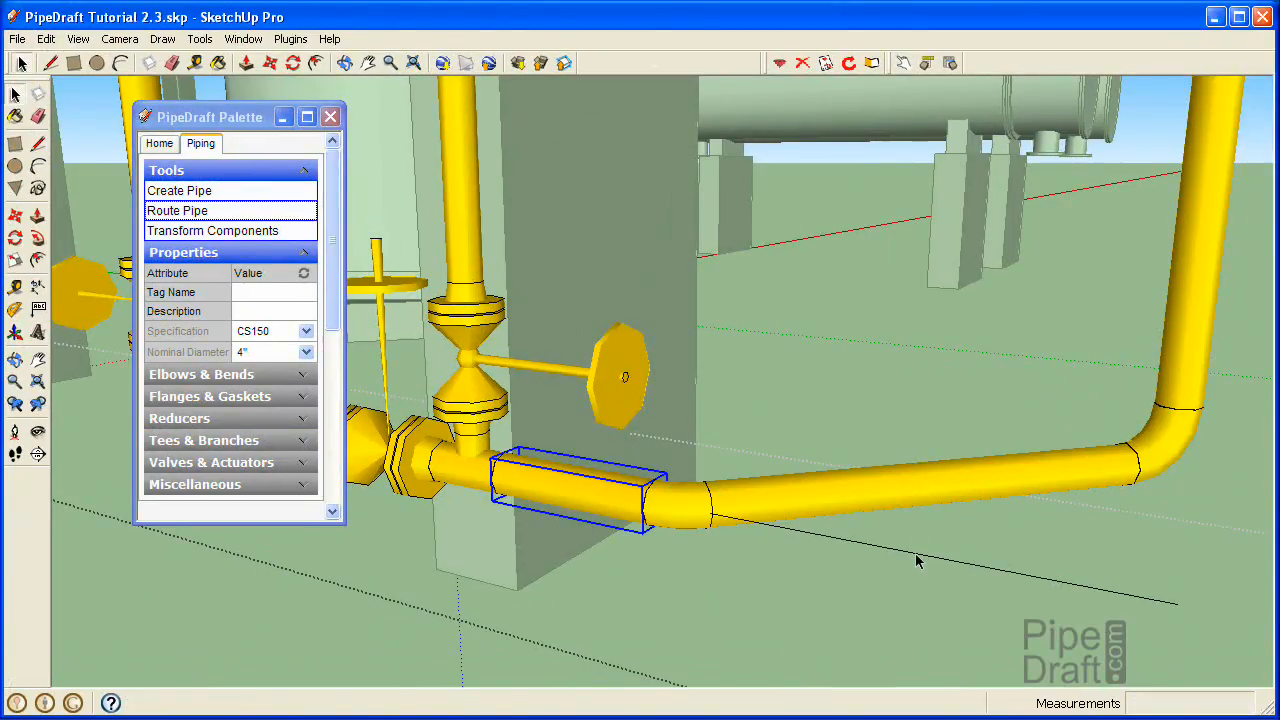
mouse_move(918, 560)
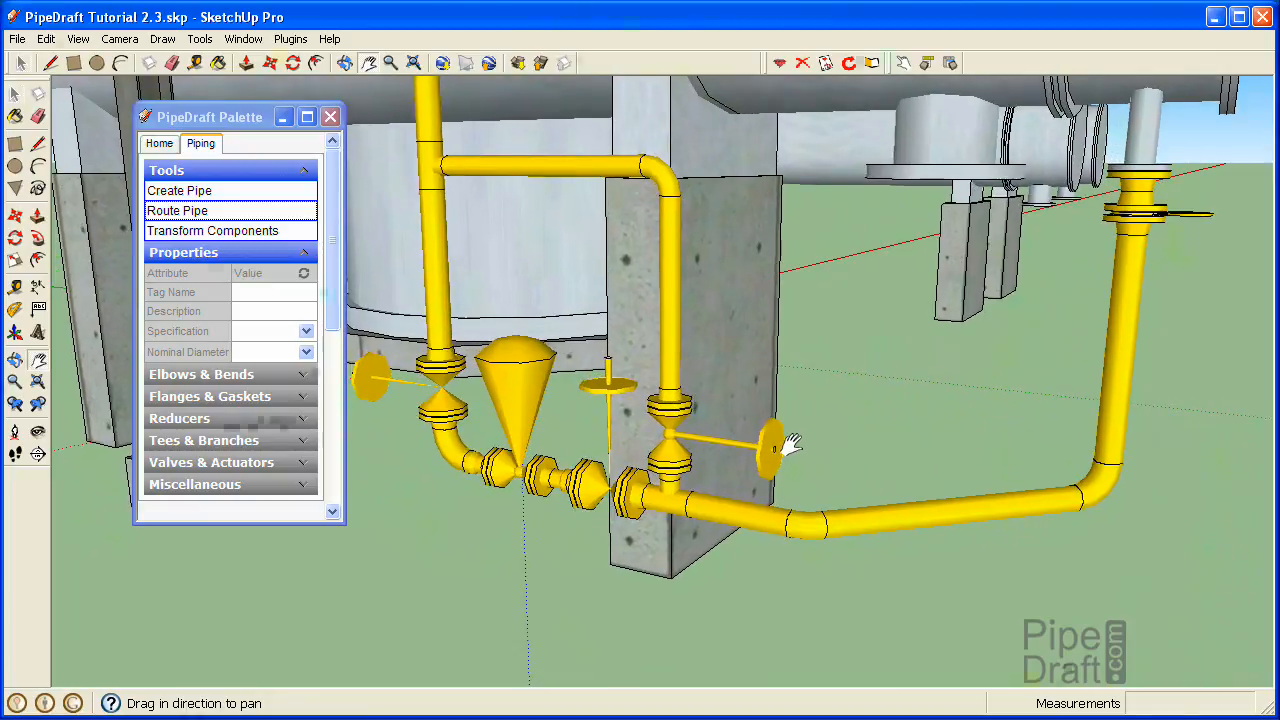
drag(790, 450, 784, 420)
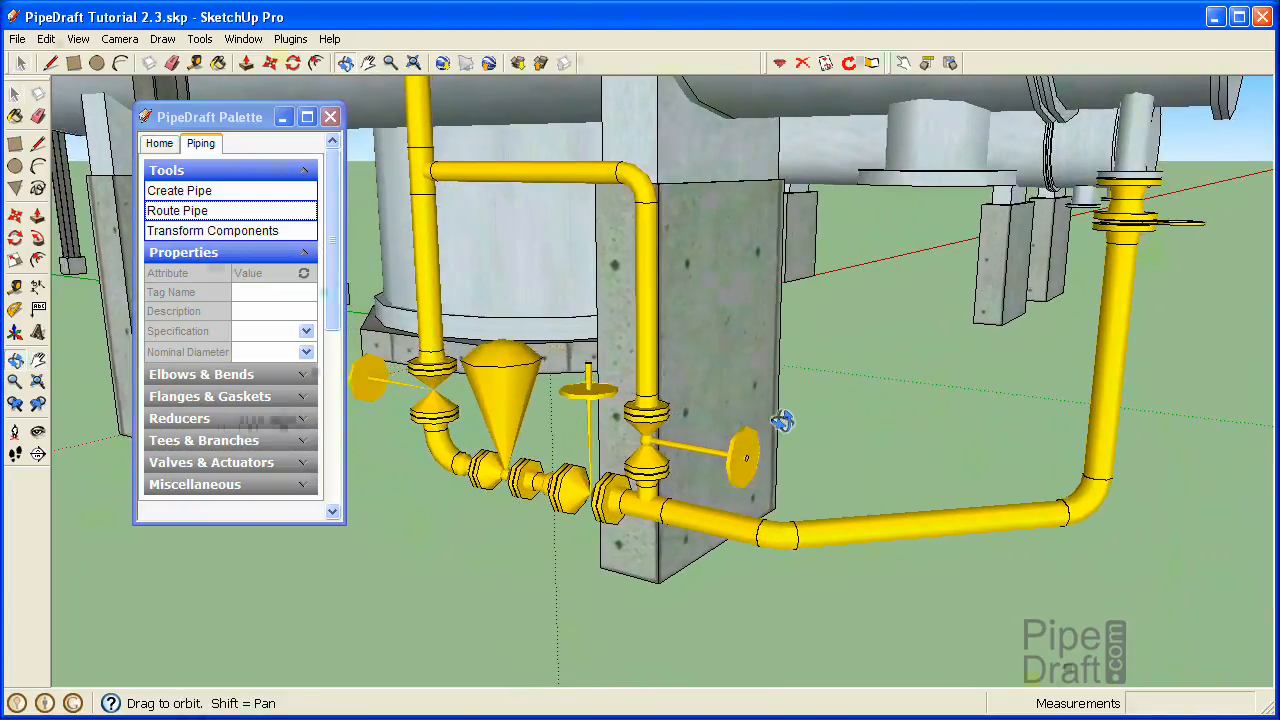
drag(784, 420, 732, 438)
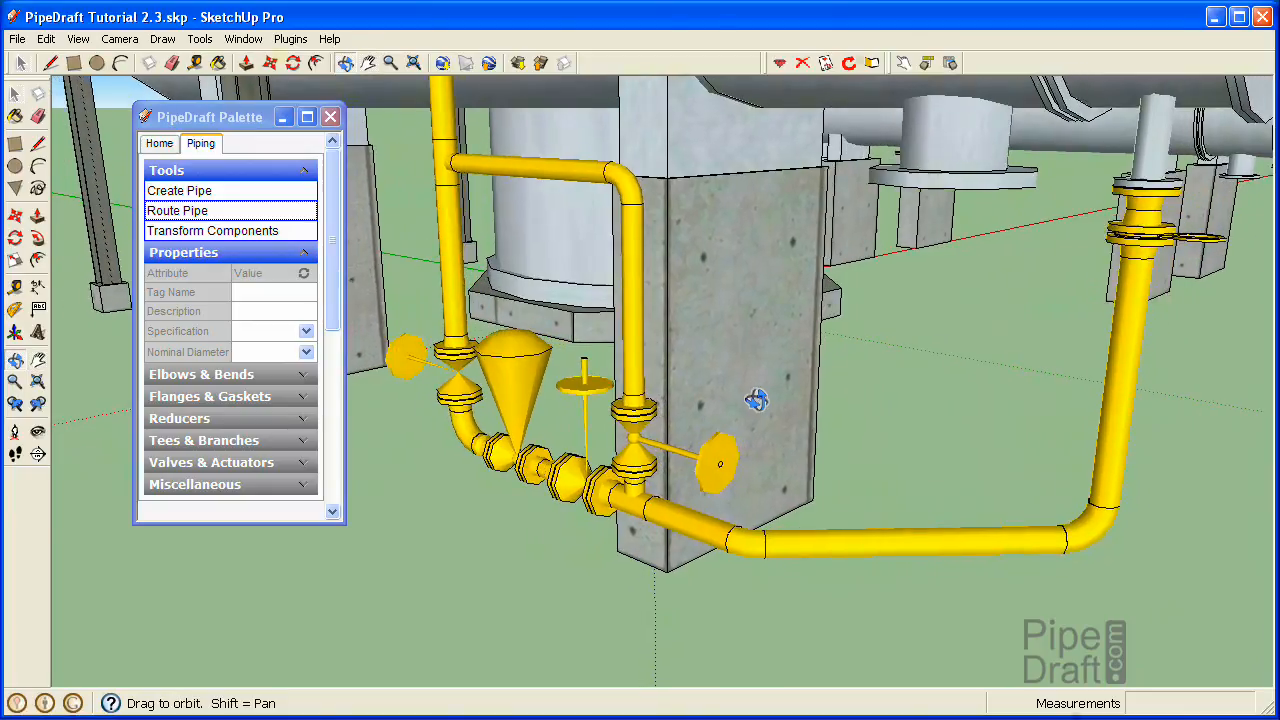
click(390, 62)
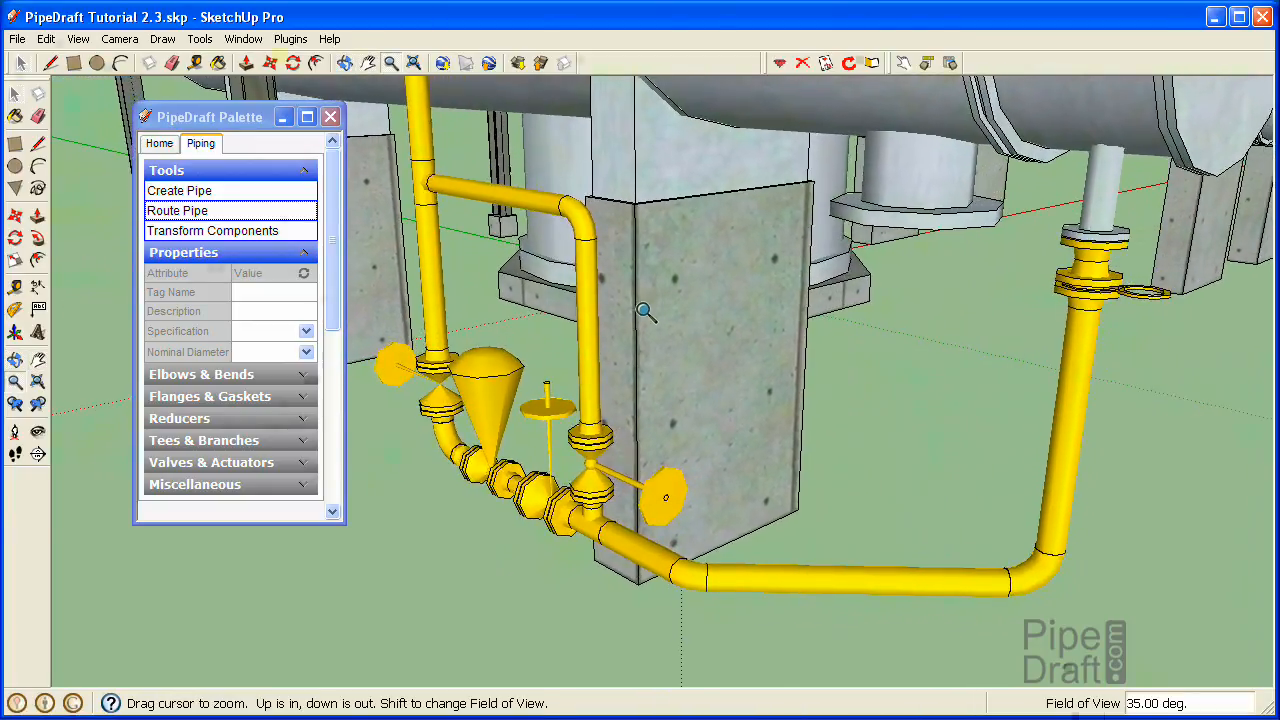